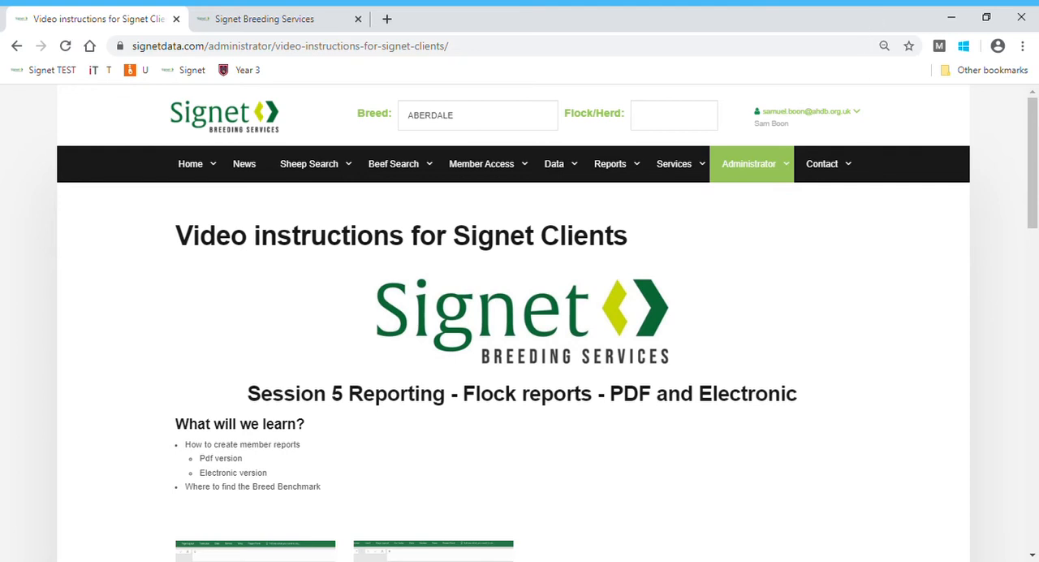
mouse_move(718, 542)
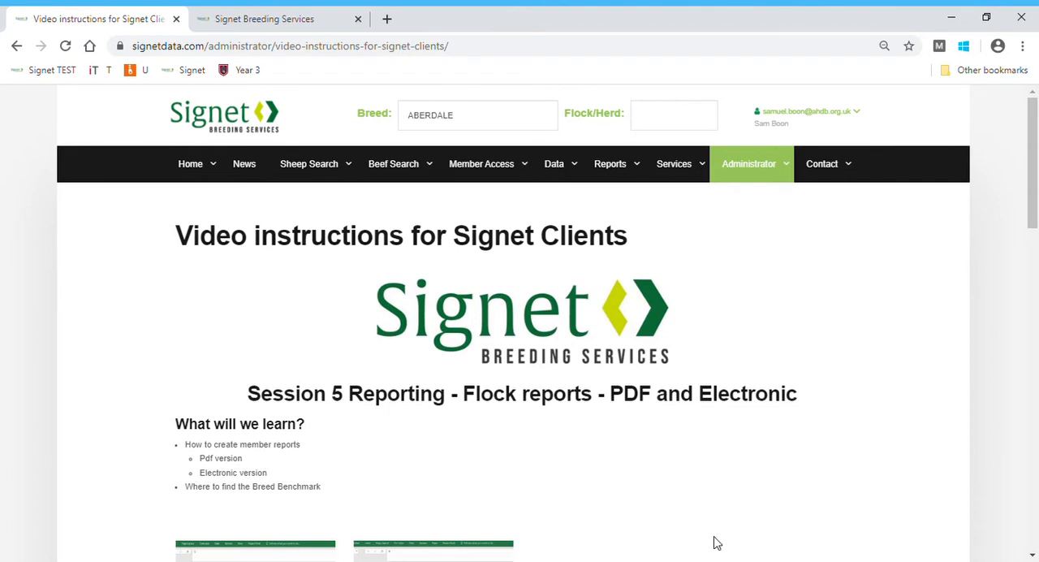
mouse_move(590, 442)
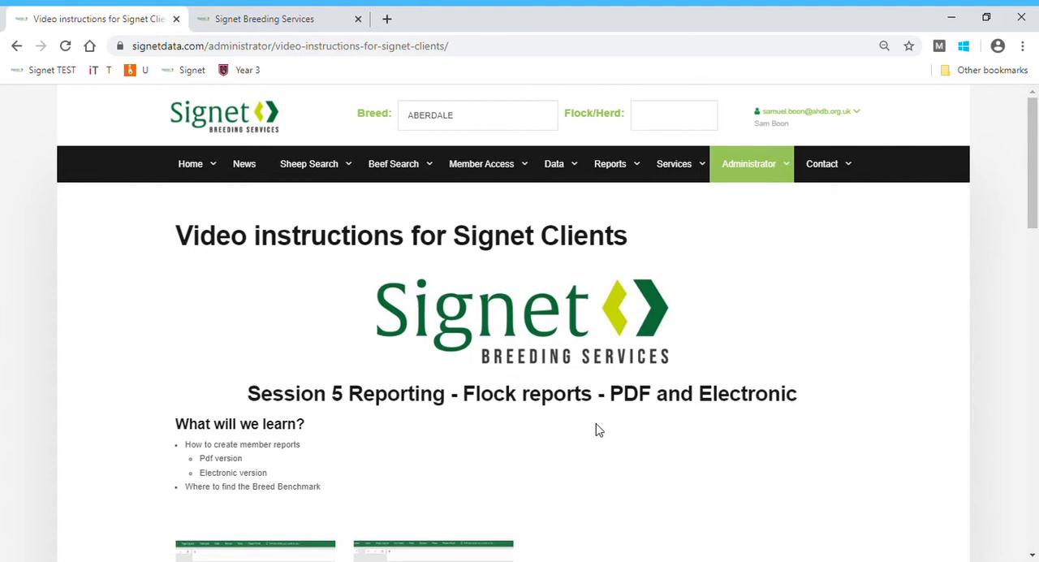
mouse_move(364, 216)
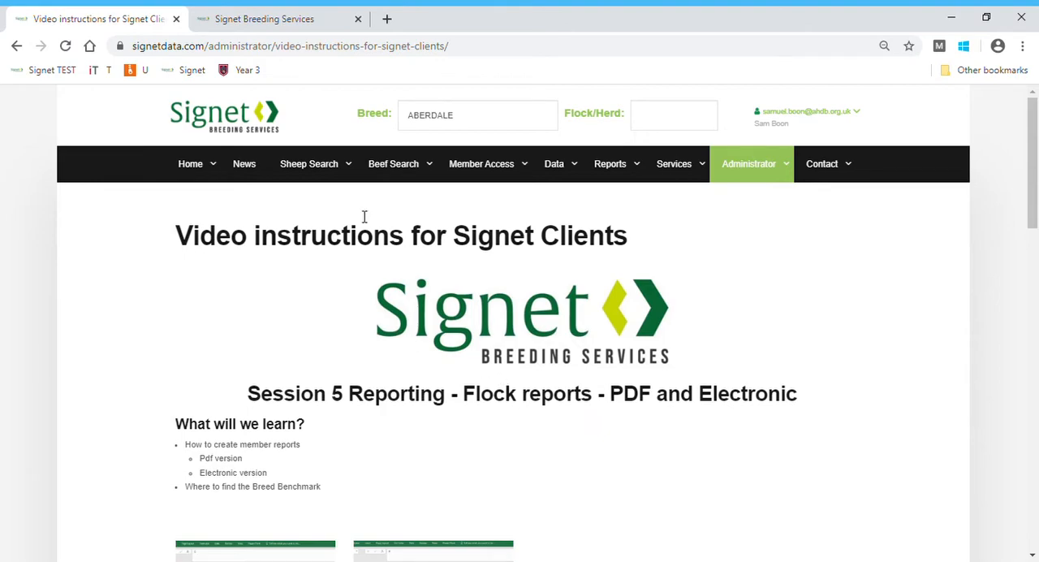
Step: Return to the Signet Breeding Services site and show the Reports menu for flock C47
left_click(263, 18)
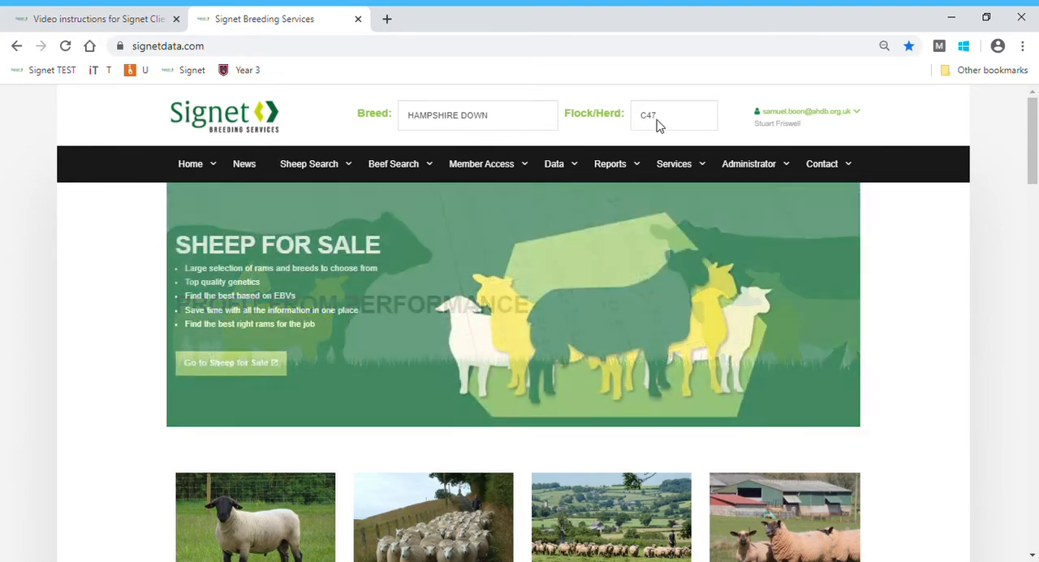
left_click(610, 162)
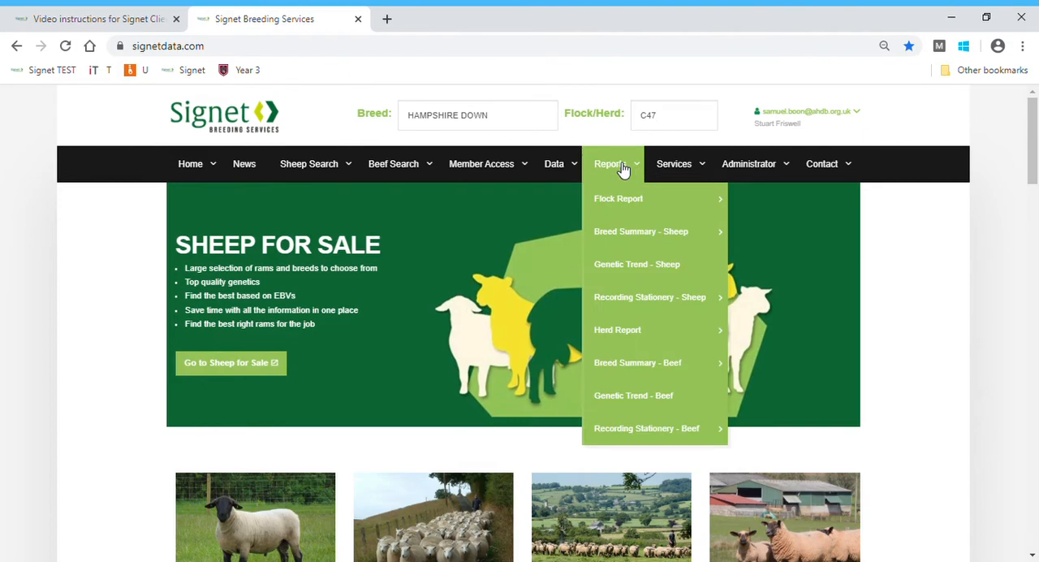
mouse_move(649, 296)
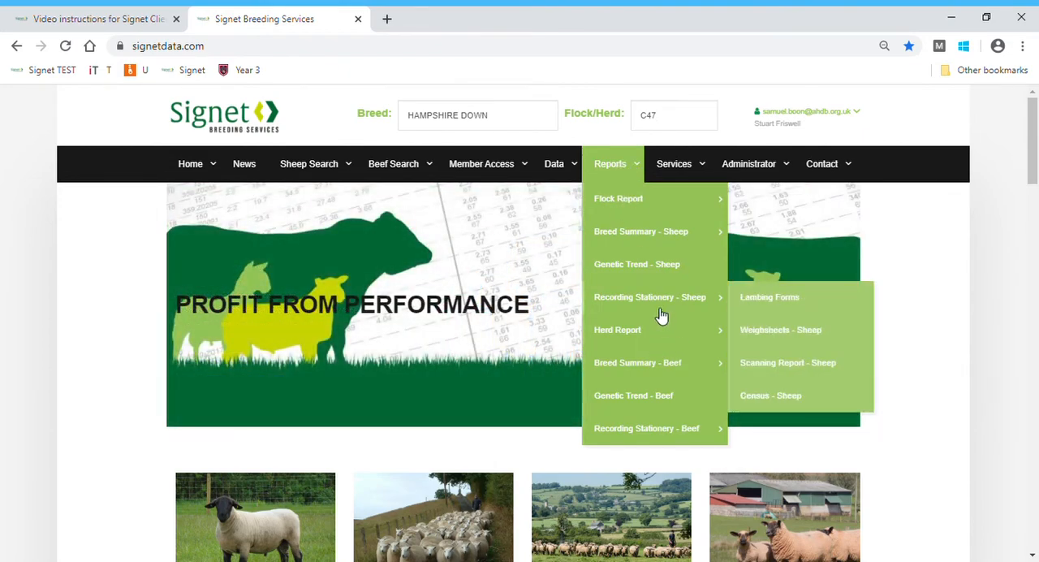
mouse_move(617, 198)
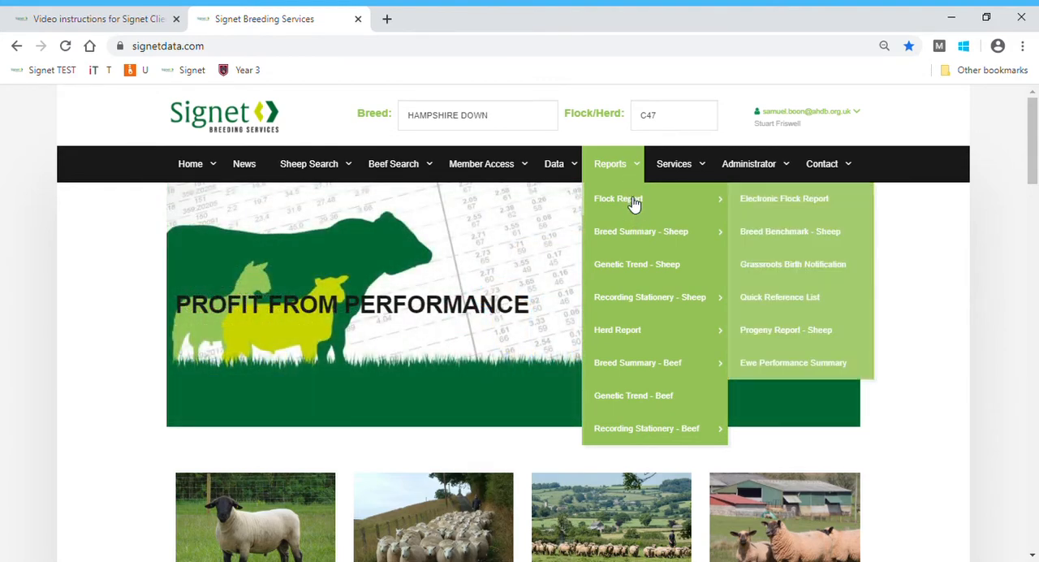
Step: Load the Flock Report filter page for flock C47
left_click(617, 198)
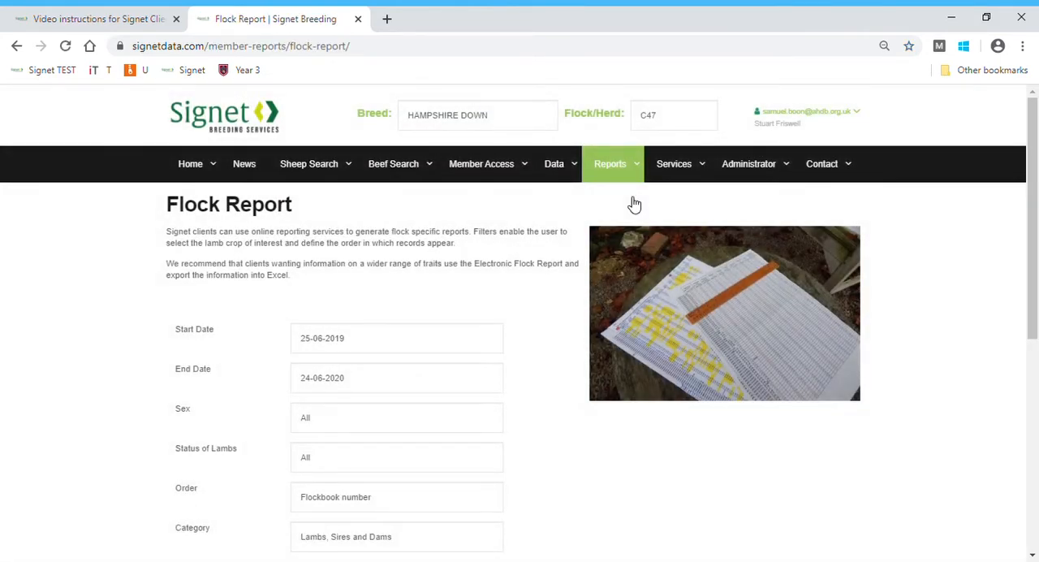
mouse_move(566, 327)
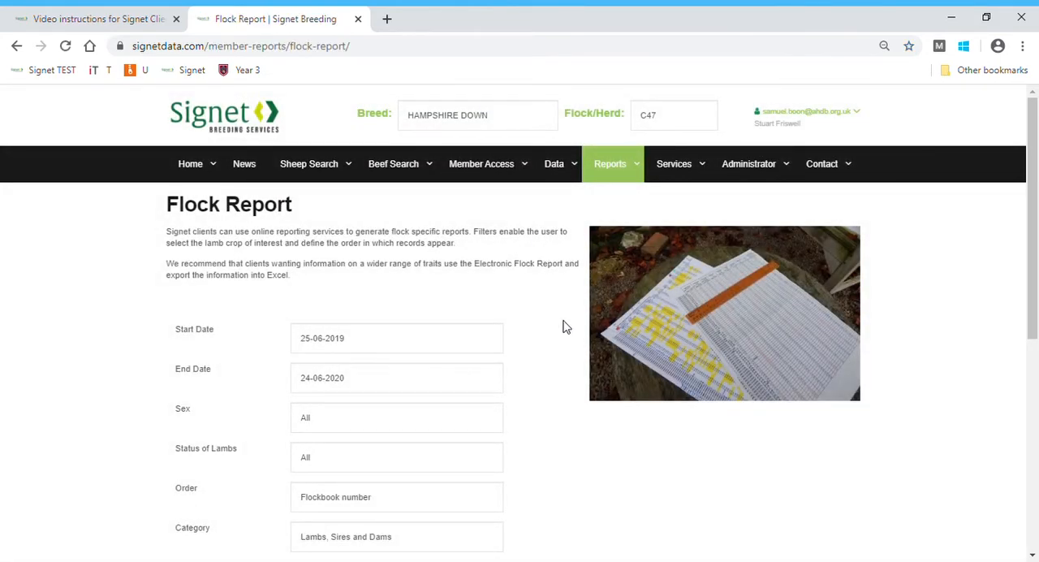
mouse_move(208, 370)
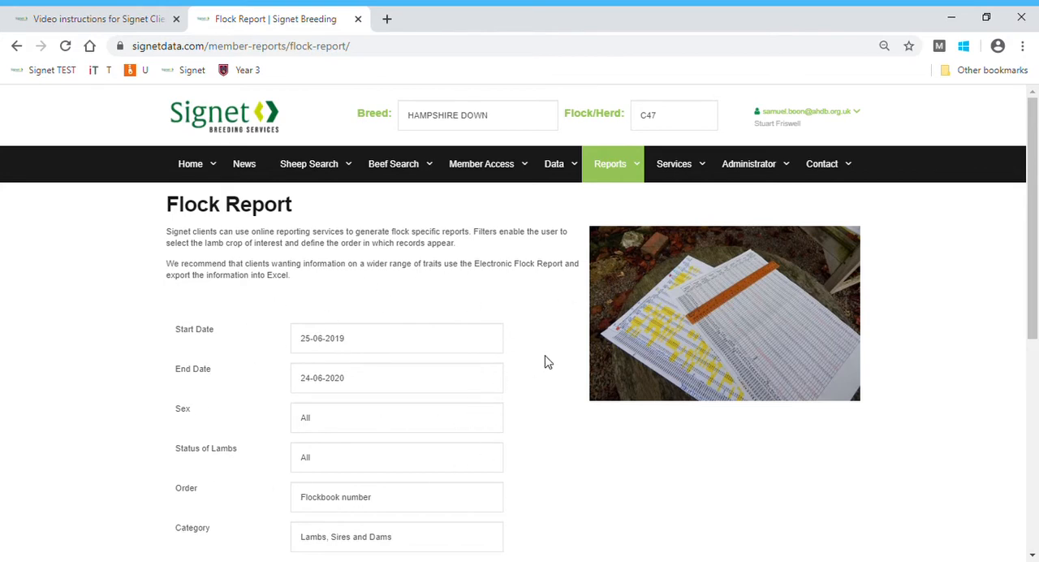
mouse_move(562, 340)
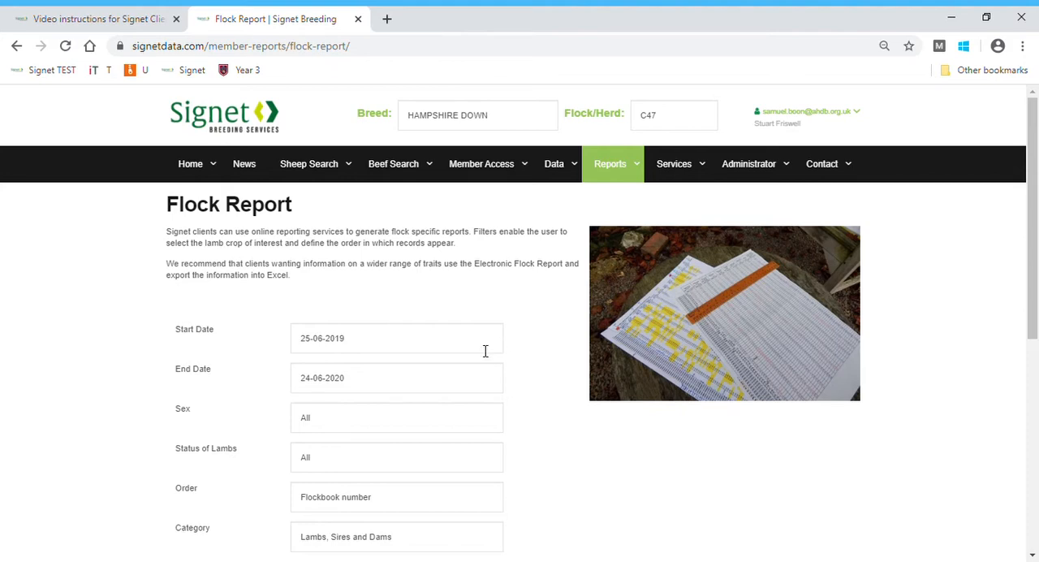
mouse_move(630, 376)
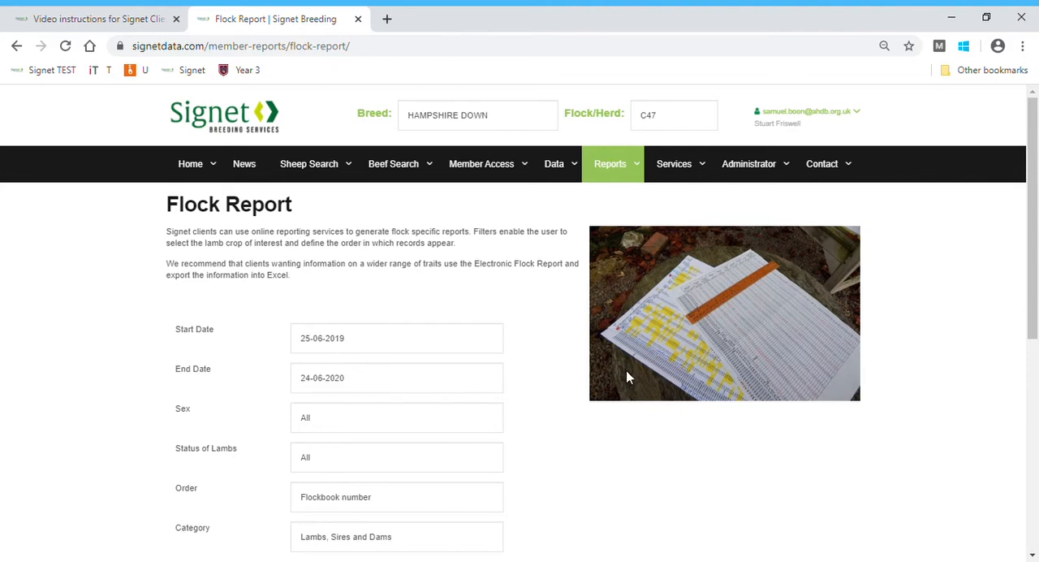
mouse_move(575, 374)
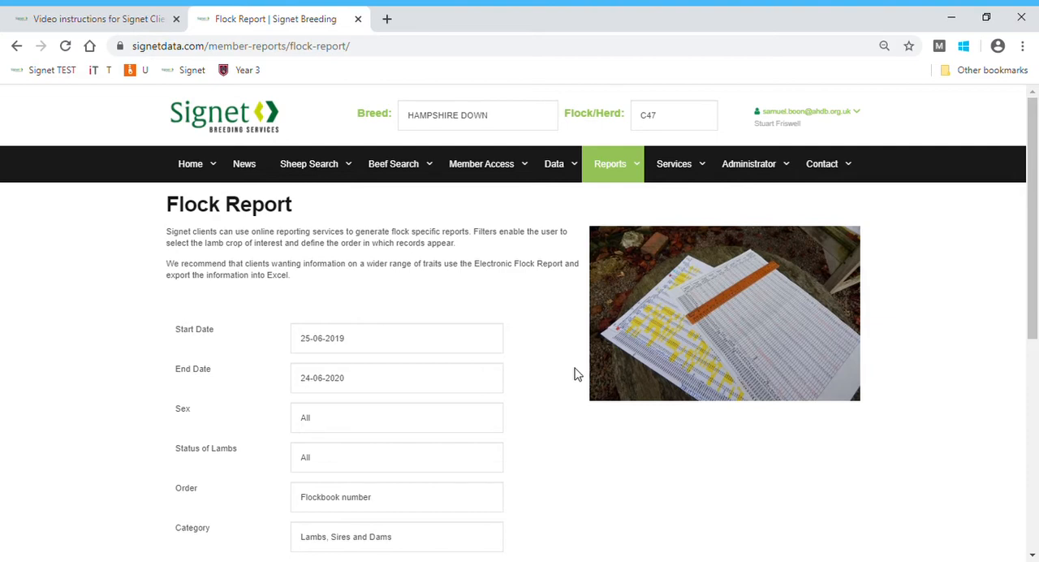
Step: Review the sex, lamb status, order and category filter choices on the Flock Report form
scroll("down", 3)
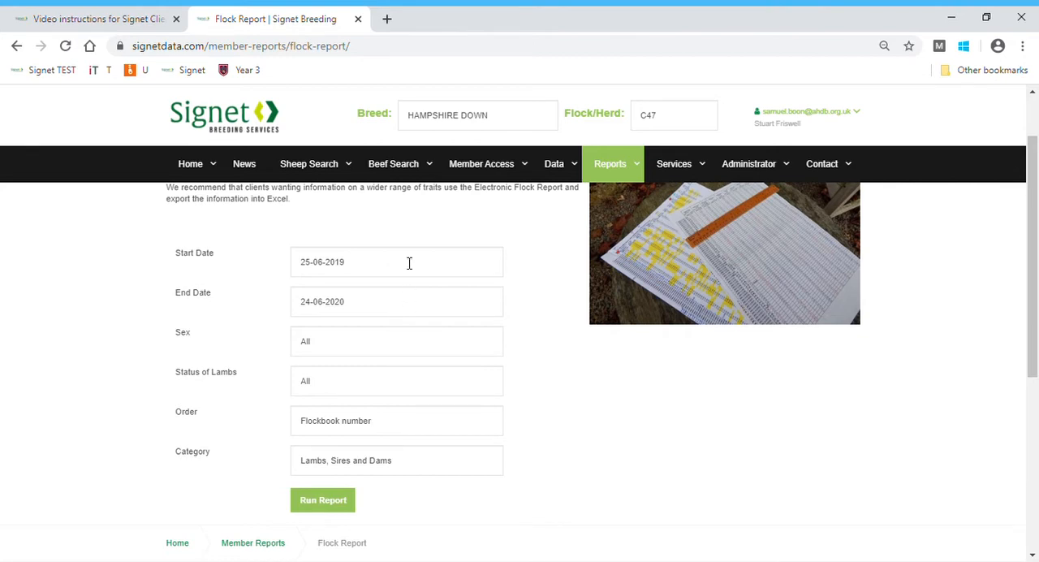
mouse_move(429, 347)
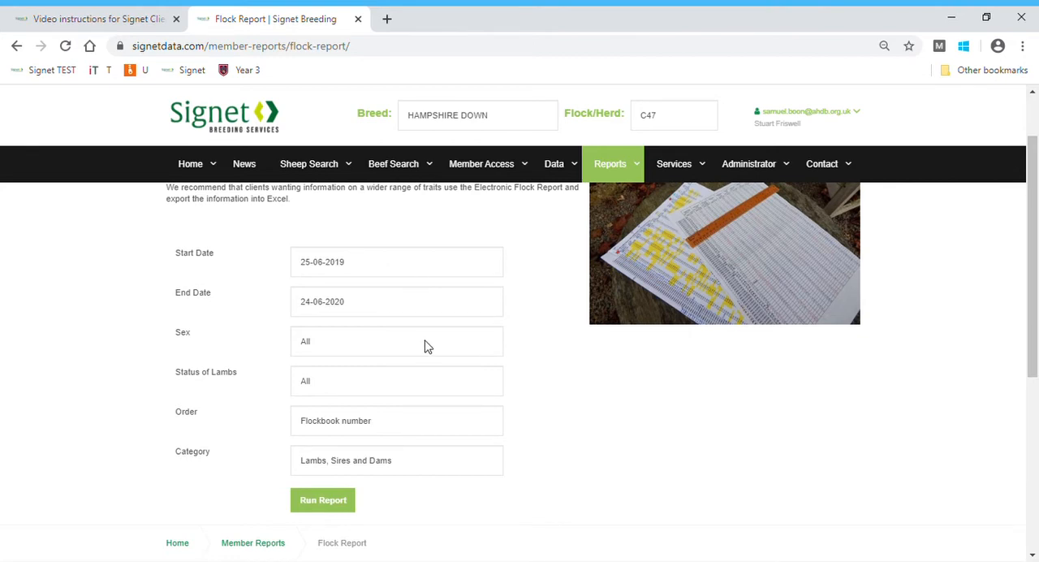
left_click(397, 341)
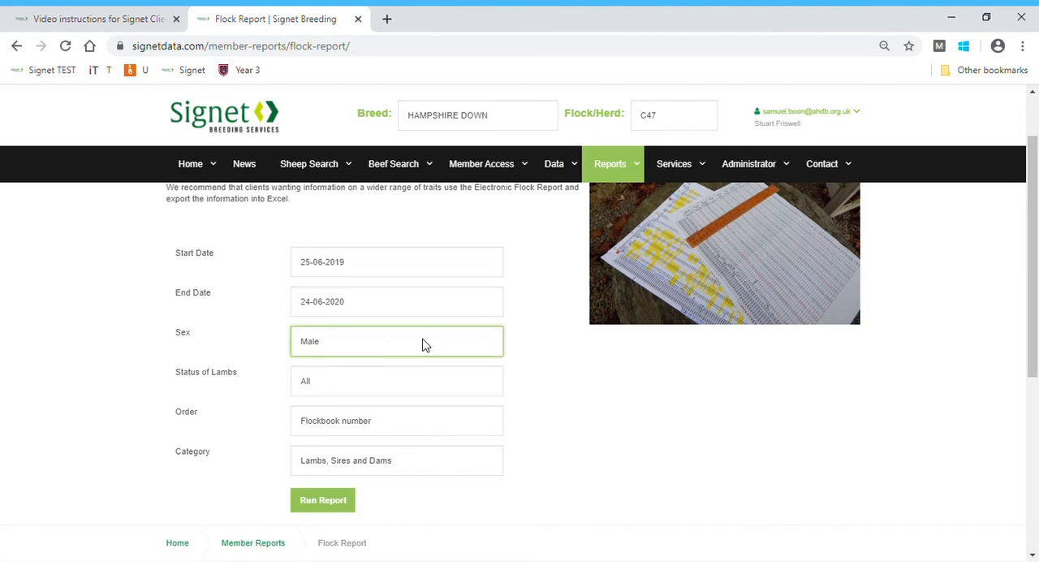
left_click(396, 341)
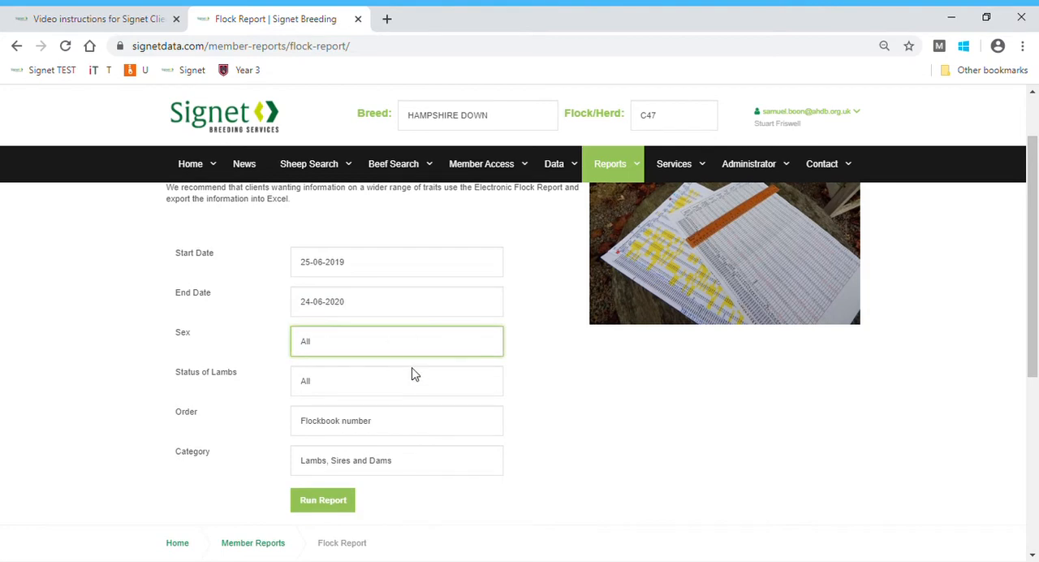
mouse_move(438, 393)
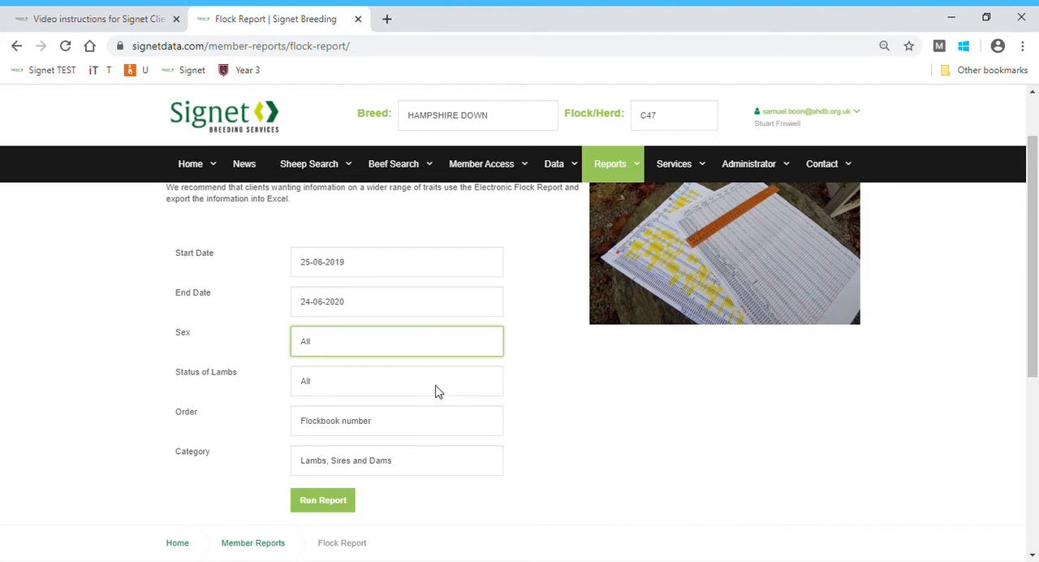
left_click(397, 380)
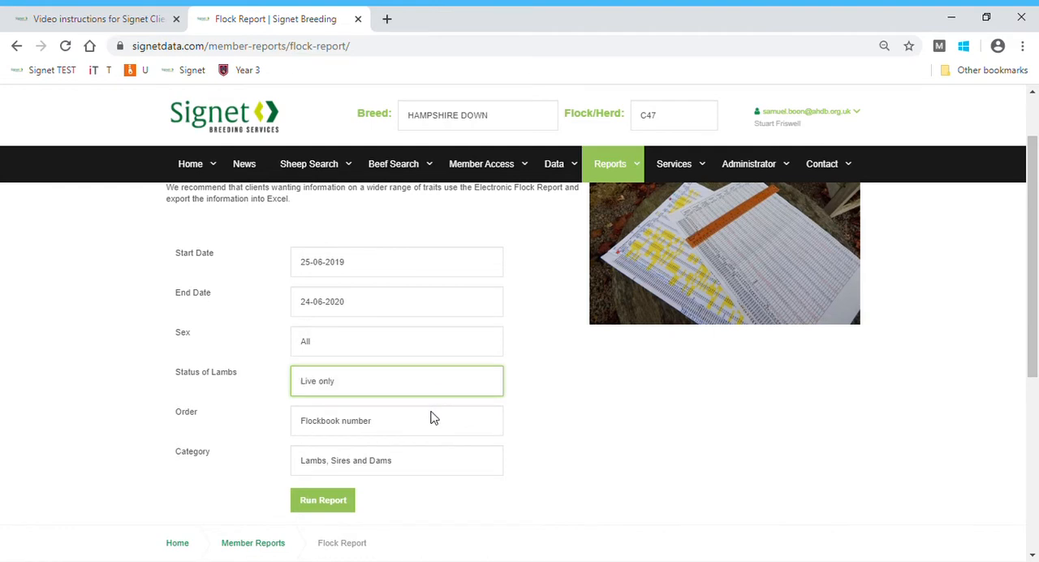
mouse_move(442, 385)
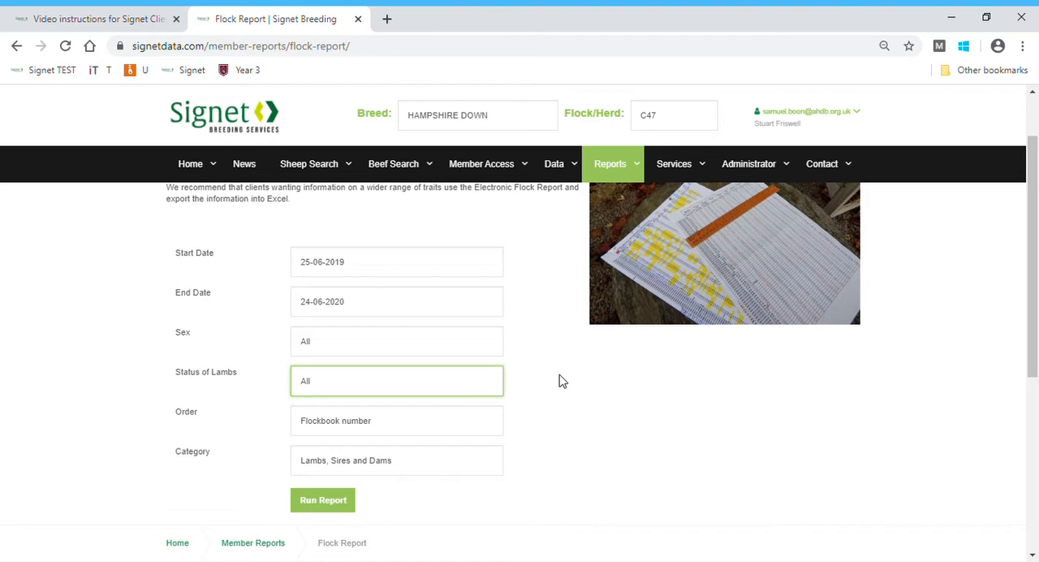
mouse_move(500, 419)
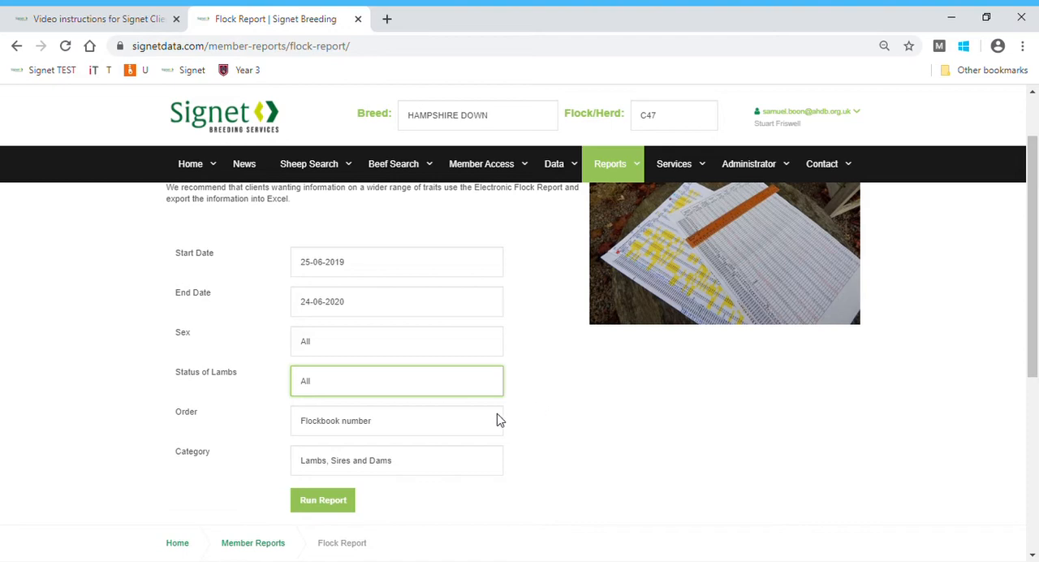
left_click(397, 420)
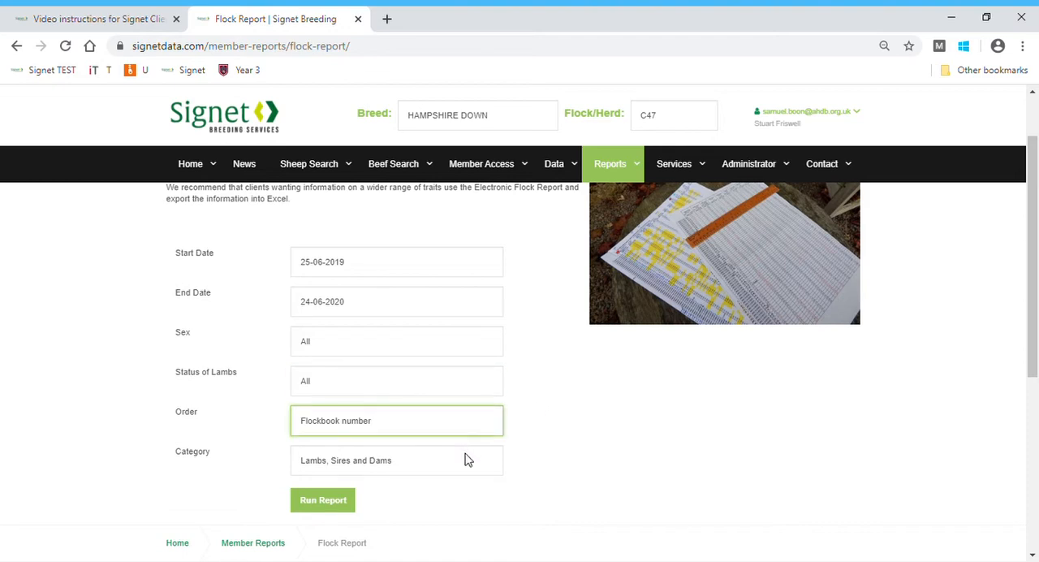
left_click(396, 420)
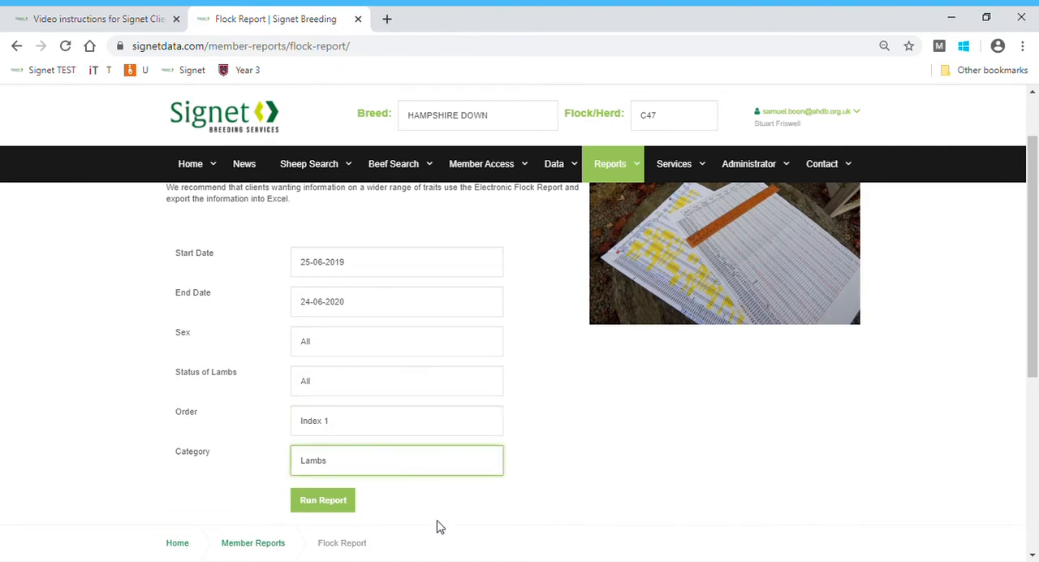
left_click(396, 460)
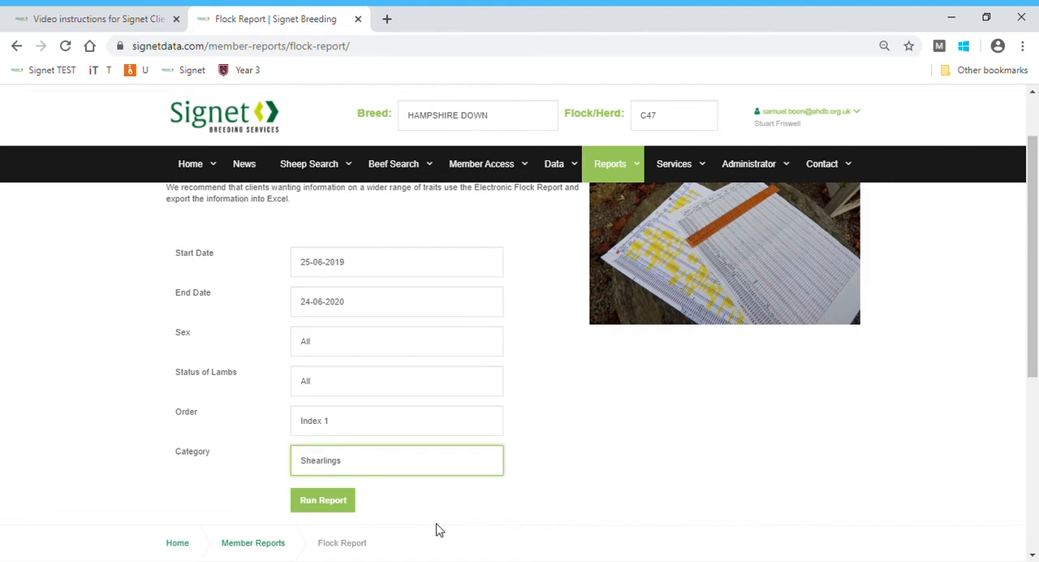
left_click(396, 460)
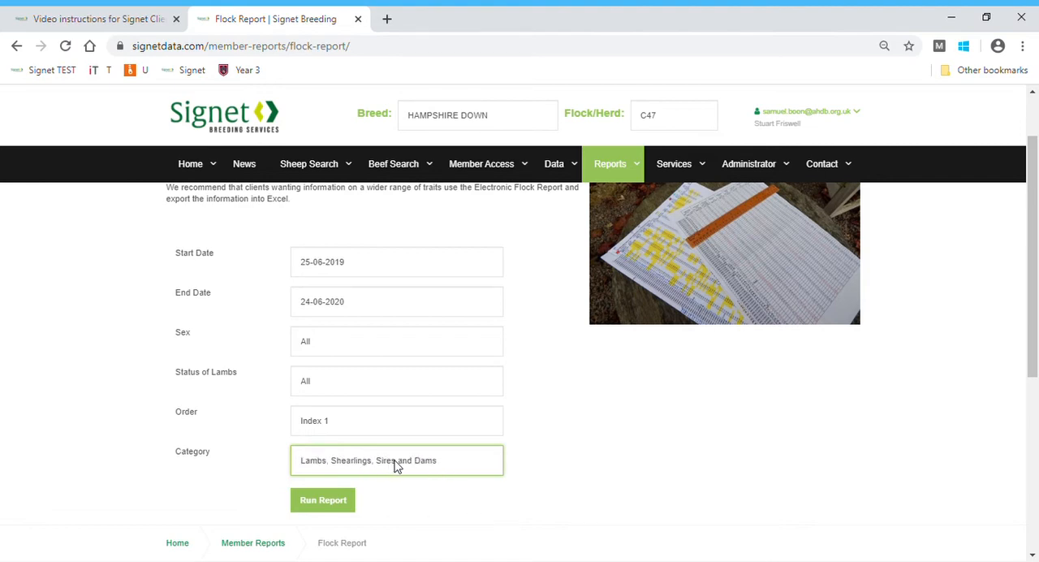
mouse_move(424, 464)
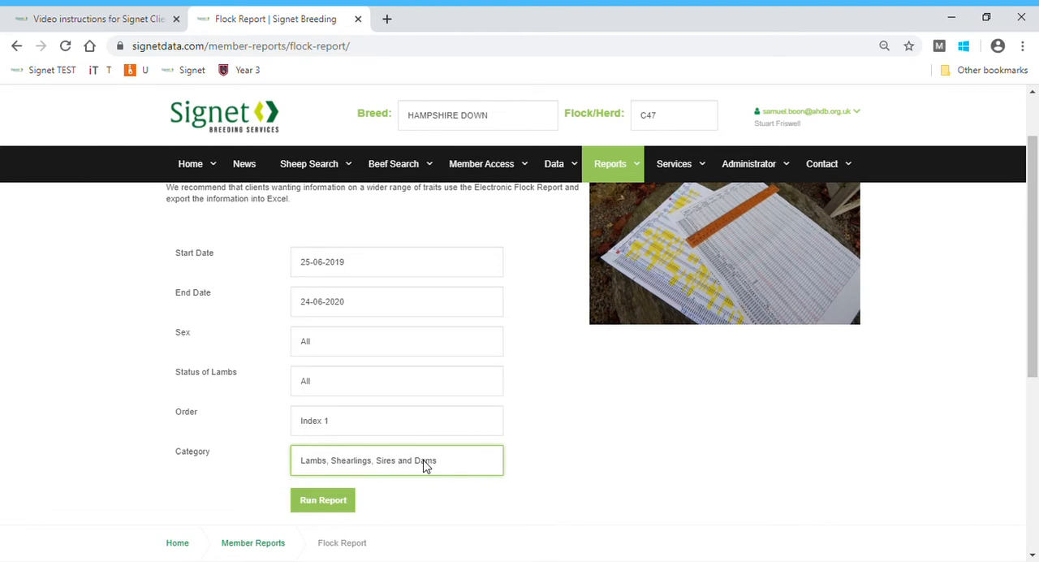
mouse_move(410, 506)
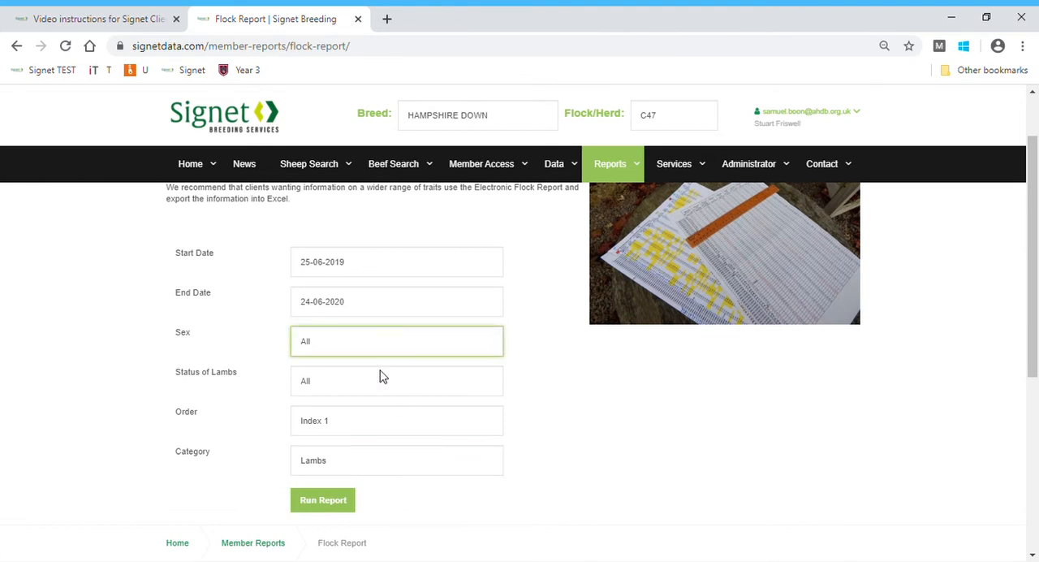
Step: Set Sex Male, Status Live only, Order Index 1, Category Lambs and run the report
left_click(396, 341)
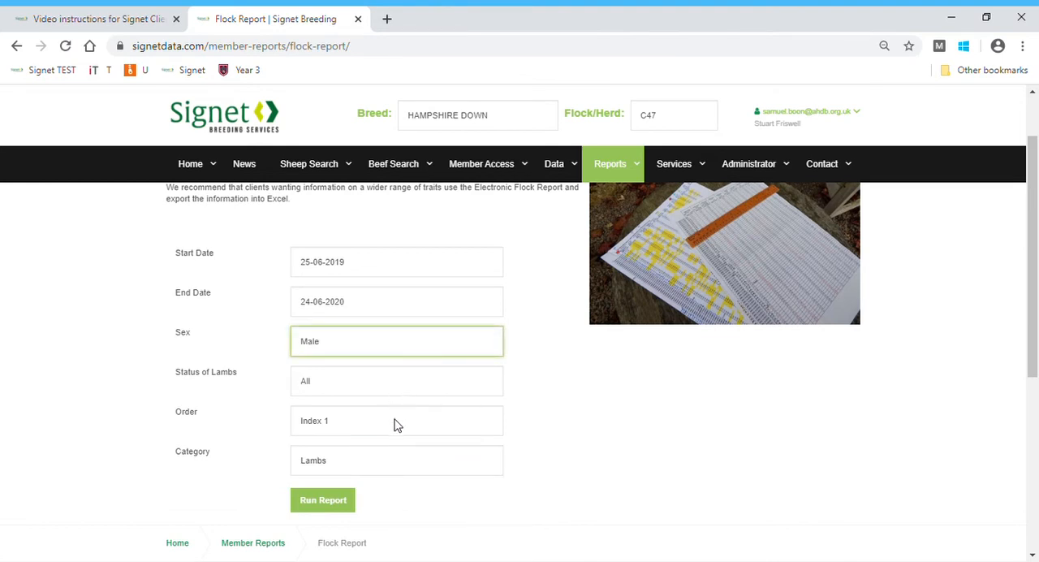
left_click(397, 419)
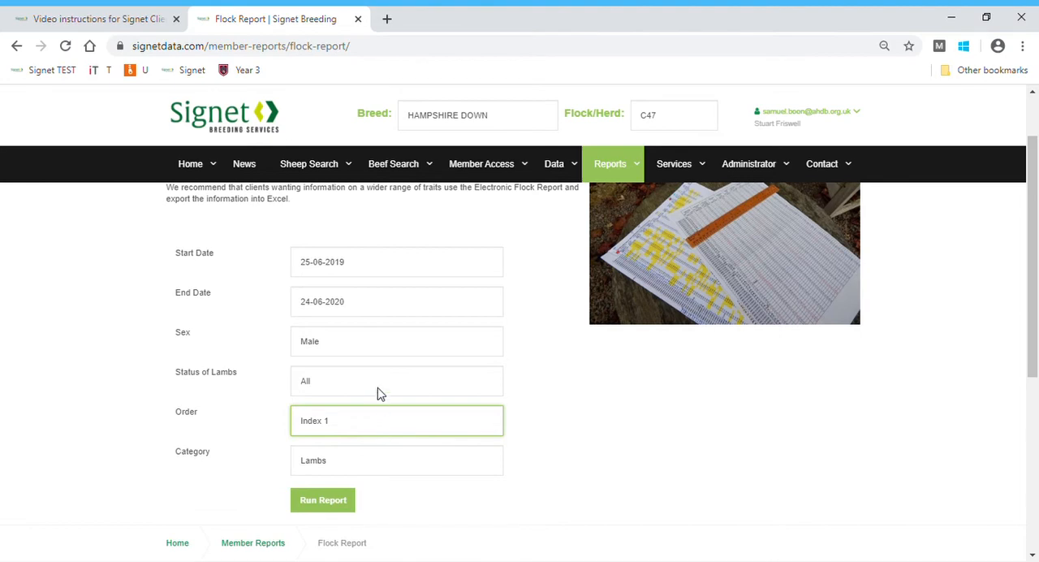
left_click(397, 380)
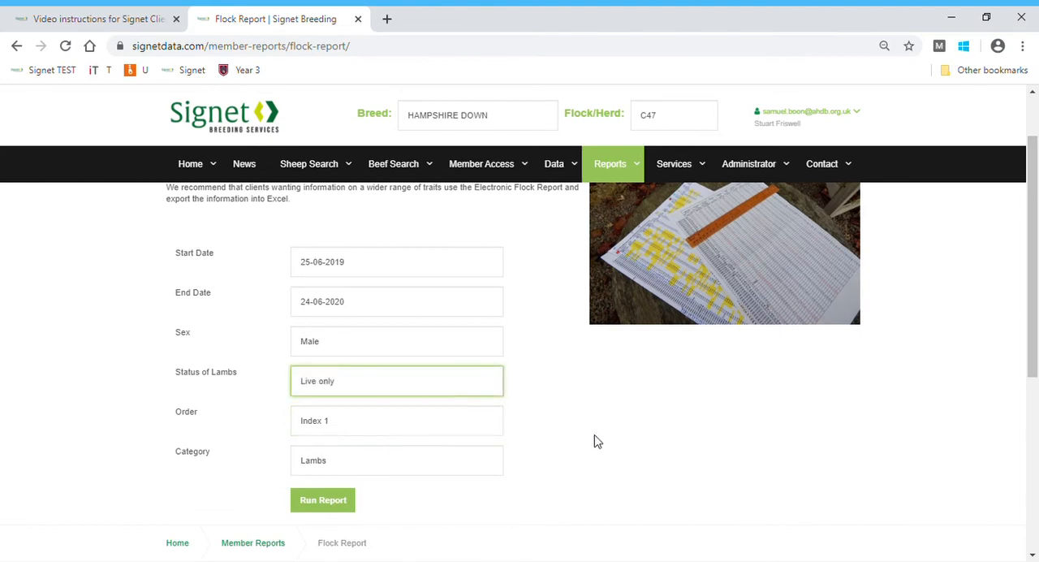
left_click(322, 500)
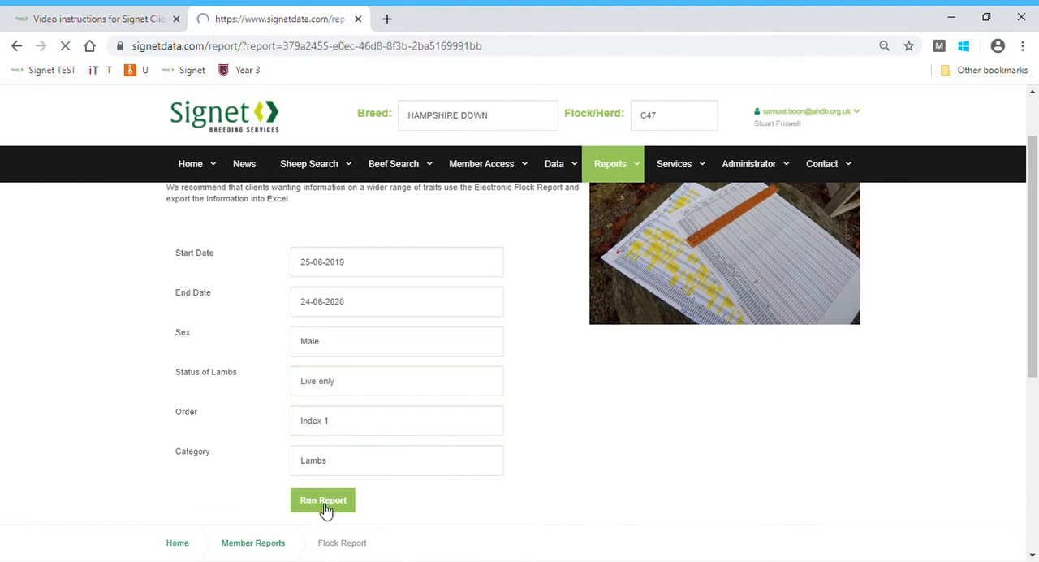
Step: Produce the male lambs flock report as a downloadable PDF
left_click(322, 500)
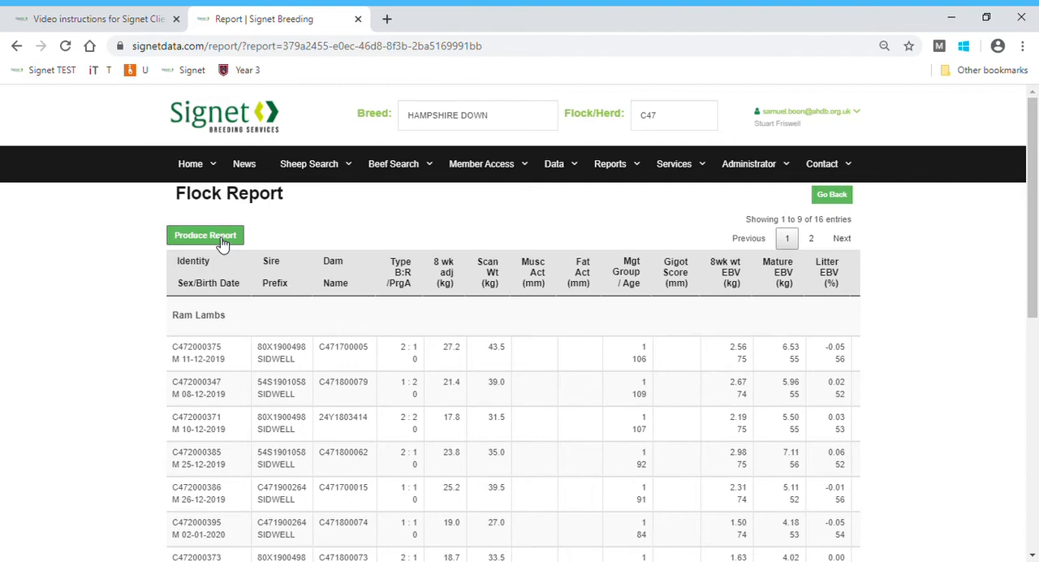
left_click(204, 234)
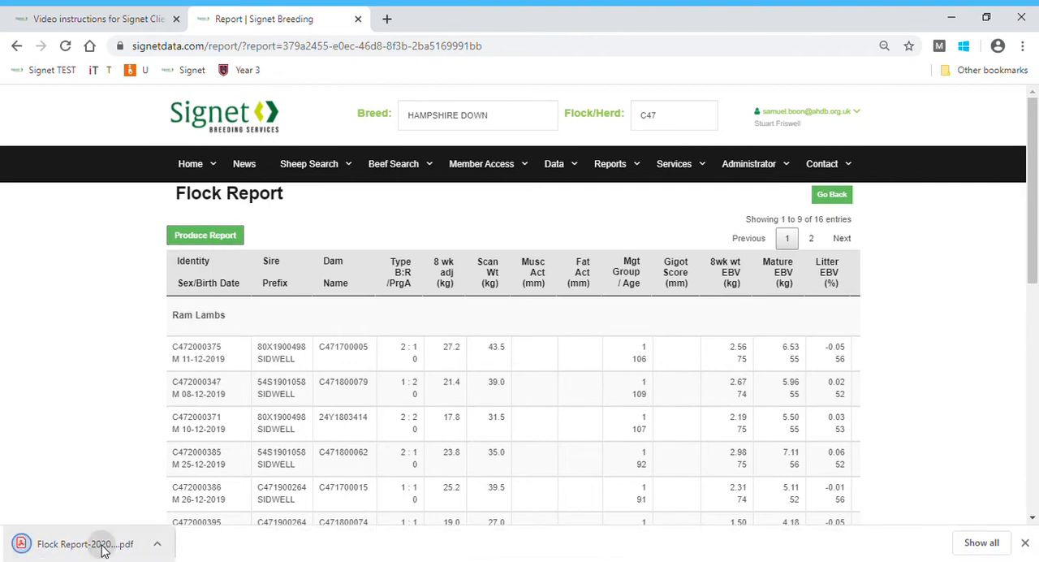
Step: View the downloaded Flock Report PDF of ram lambs with EBVs and indexes
left_click(84, 544)
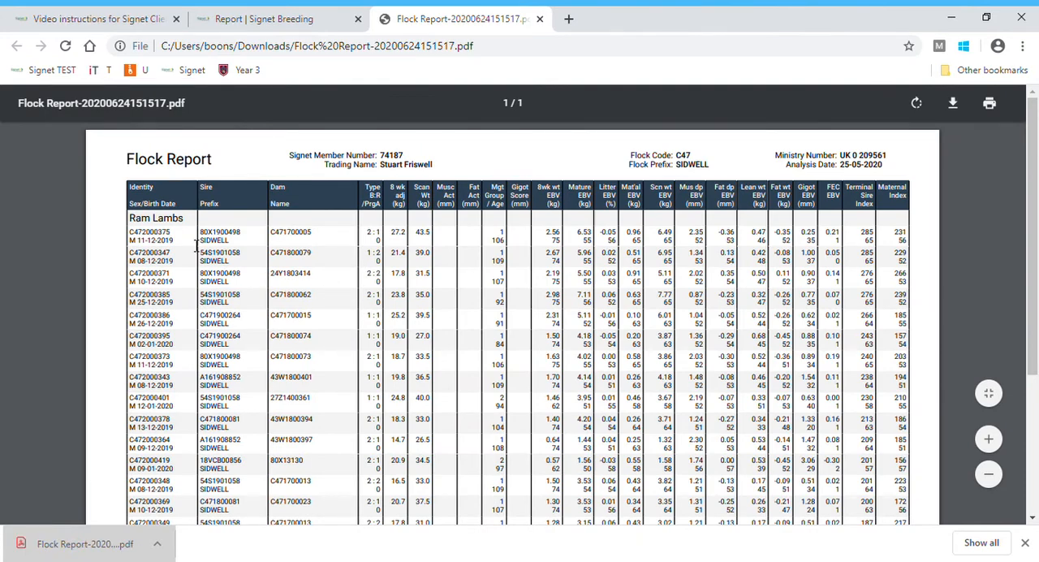
scroll("down", 3)
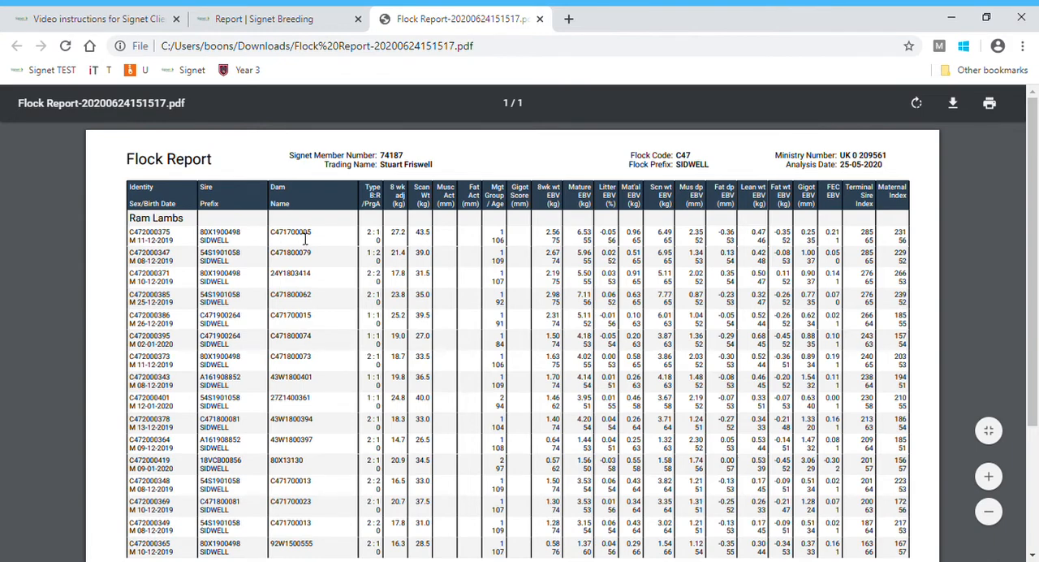
mouse_move(642, 252)
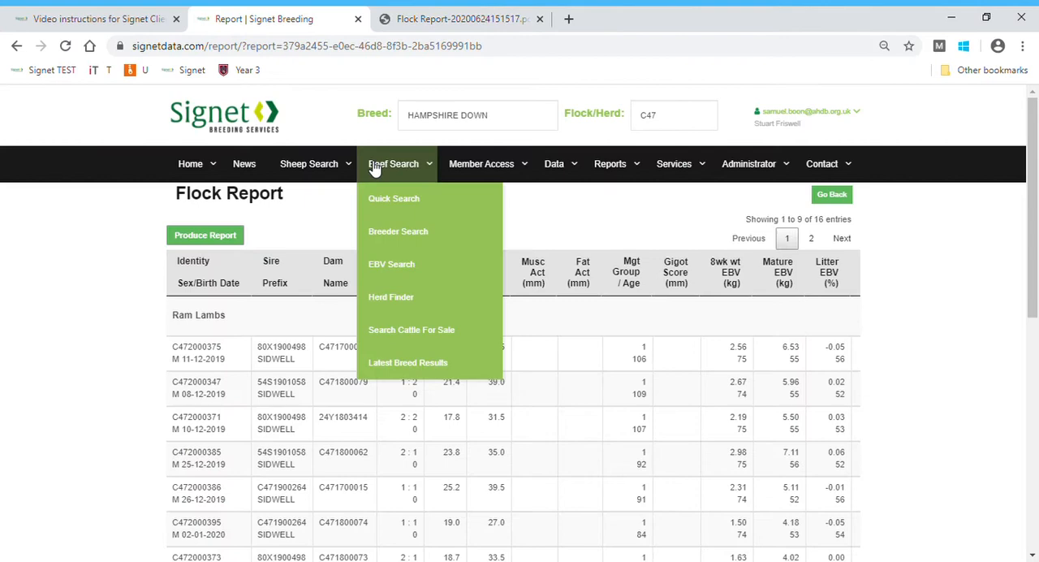
Step: Run a flock report from 2010, all sexes and statuses, flockbook number order, for sires of lambs
left_click(611, 162)
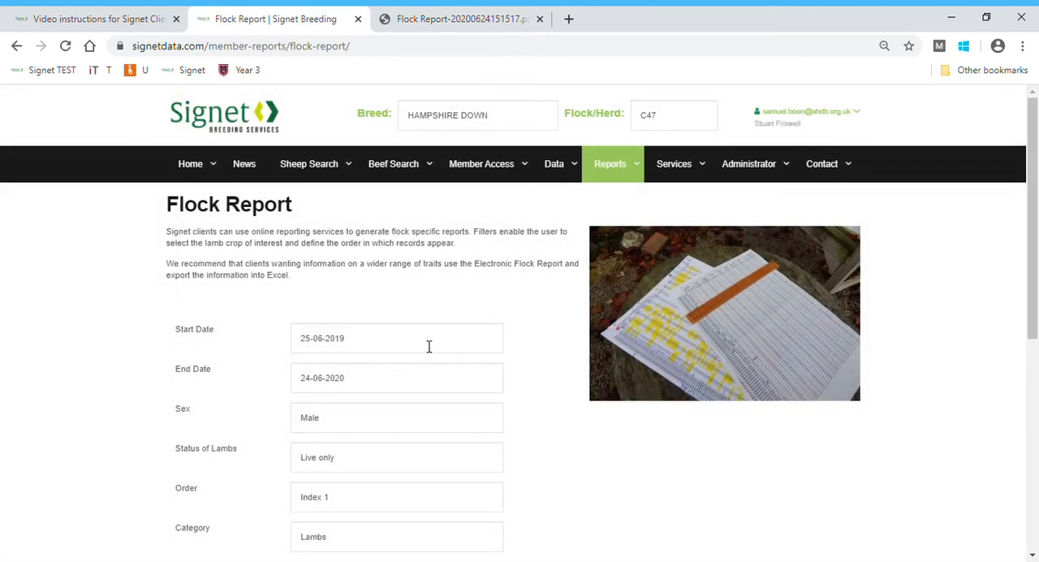
left_click(397, 338)
type("0")
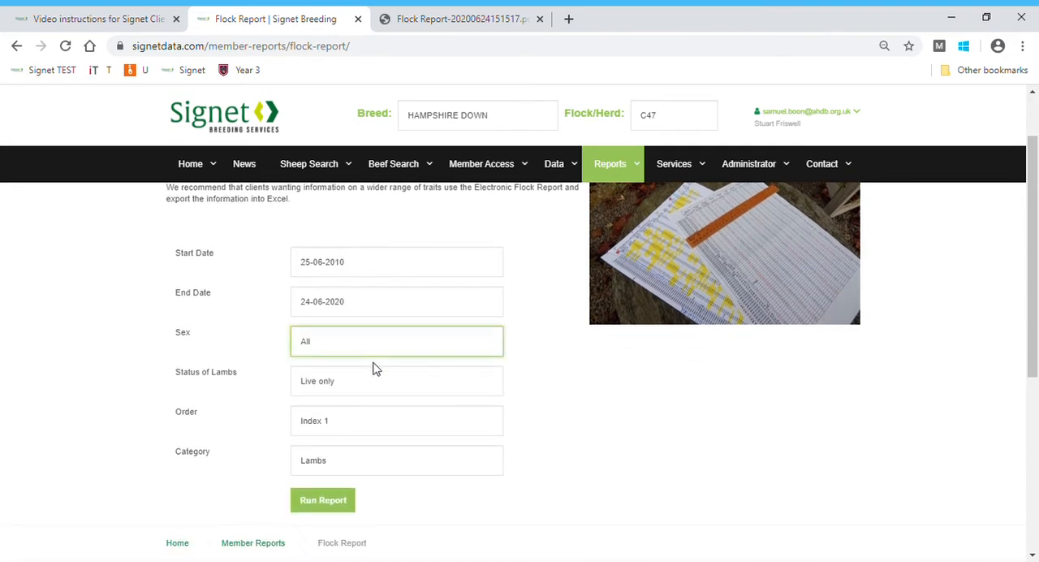
left_click(396, 380)
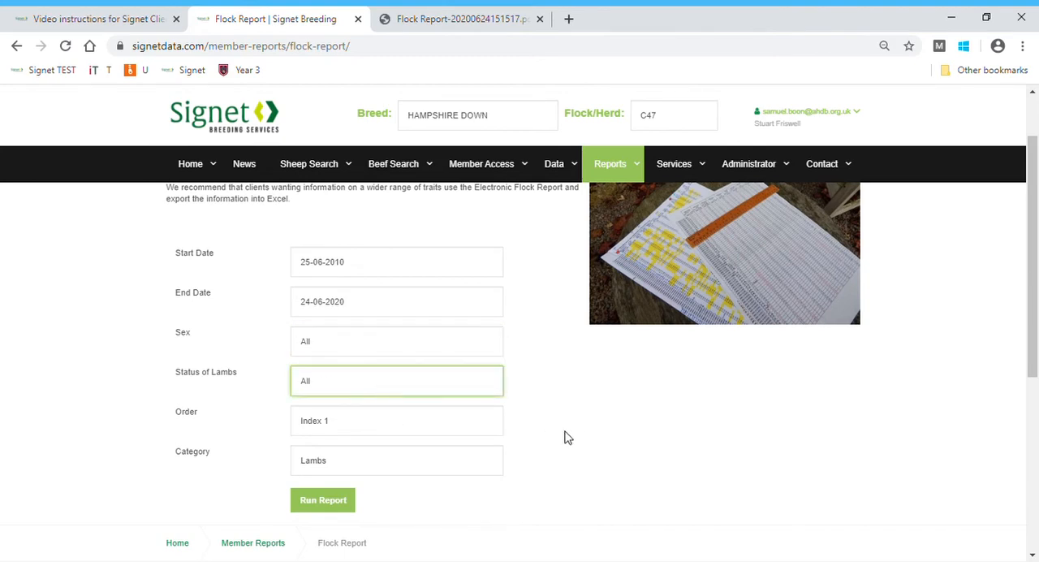
left_click(396, 419)
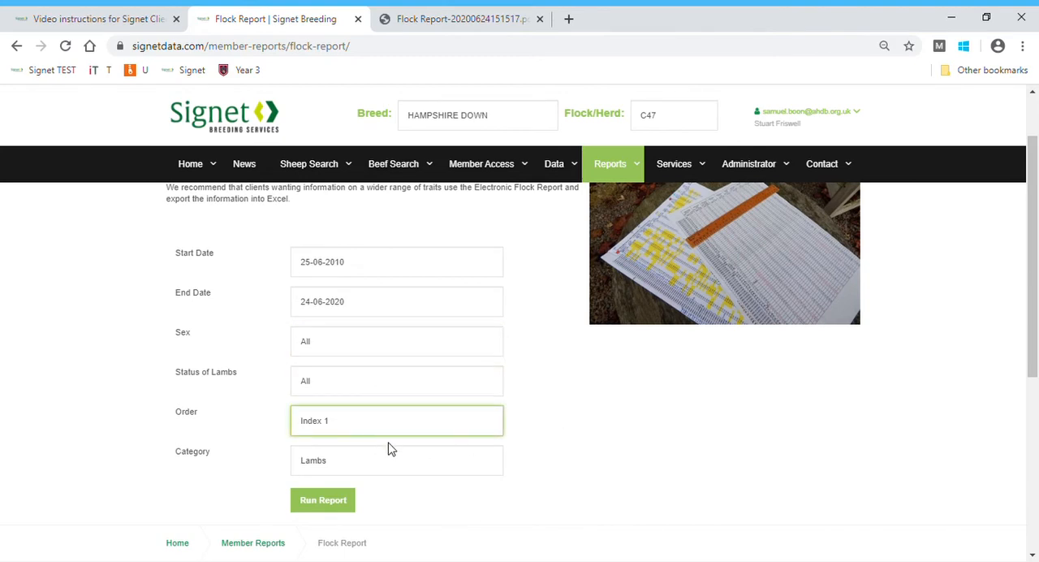
left_click(396, 419)
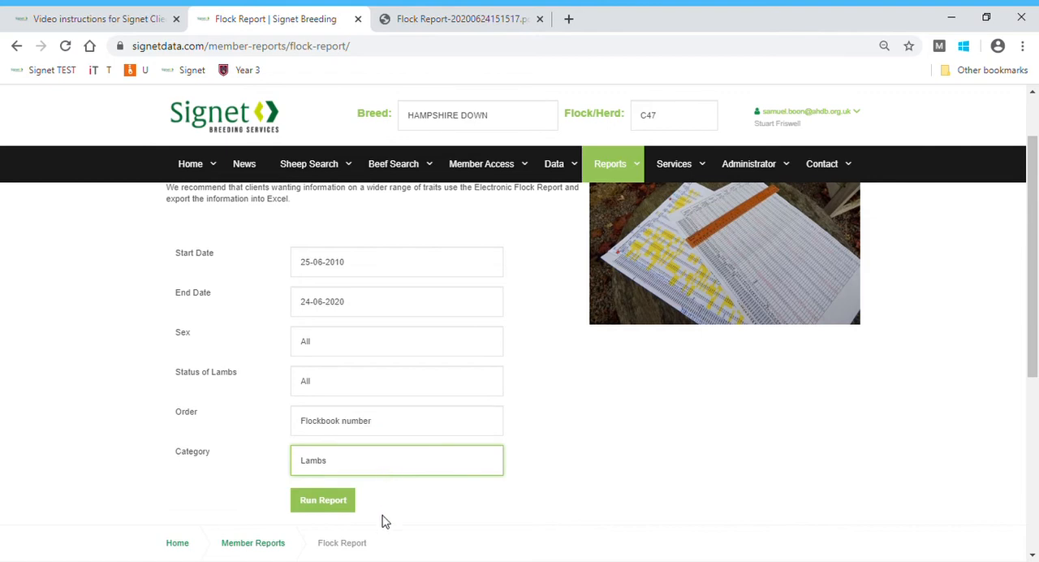
left_click(397, 460)
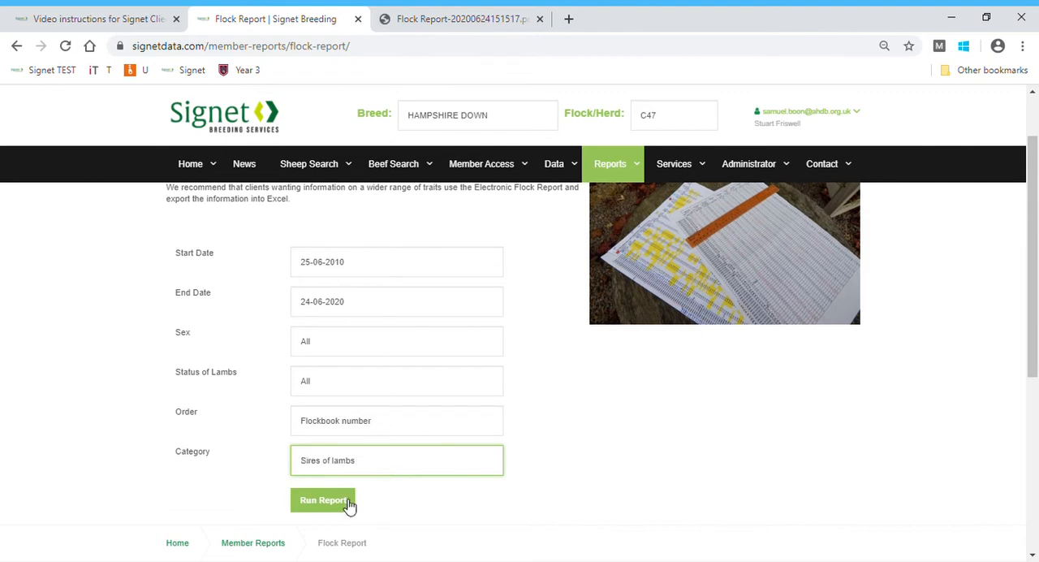
left_click(322, 500)
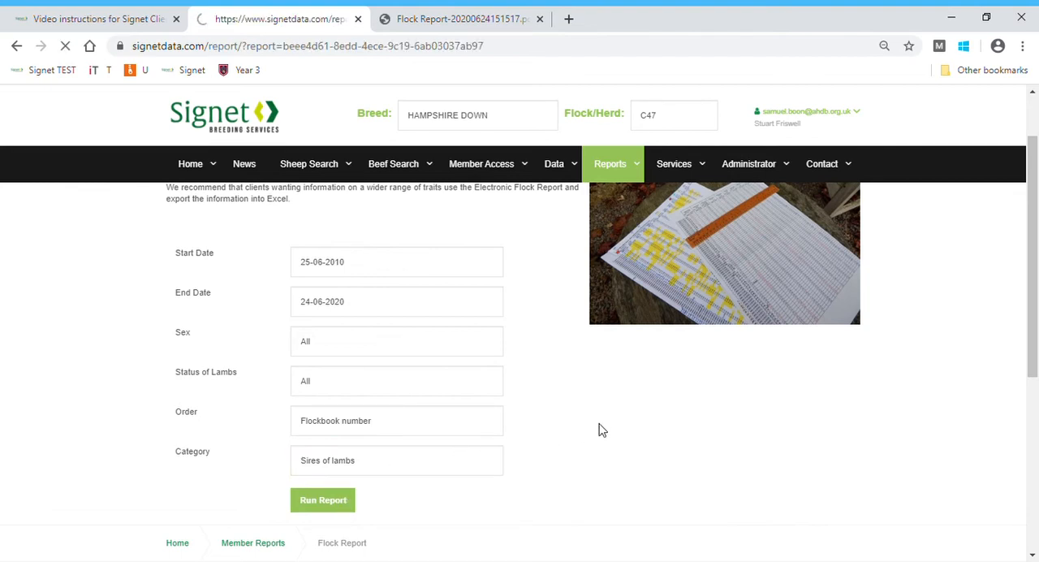
Step: Produce the sires-of-lambs report as a PDF and review its pages
left_click(322, 500)
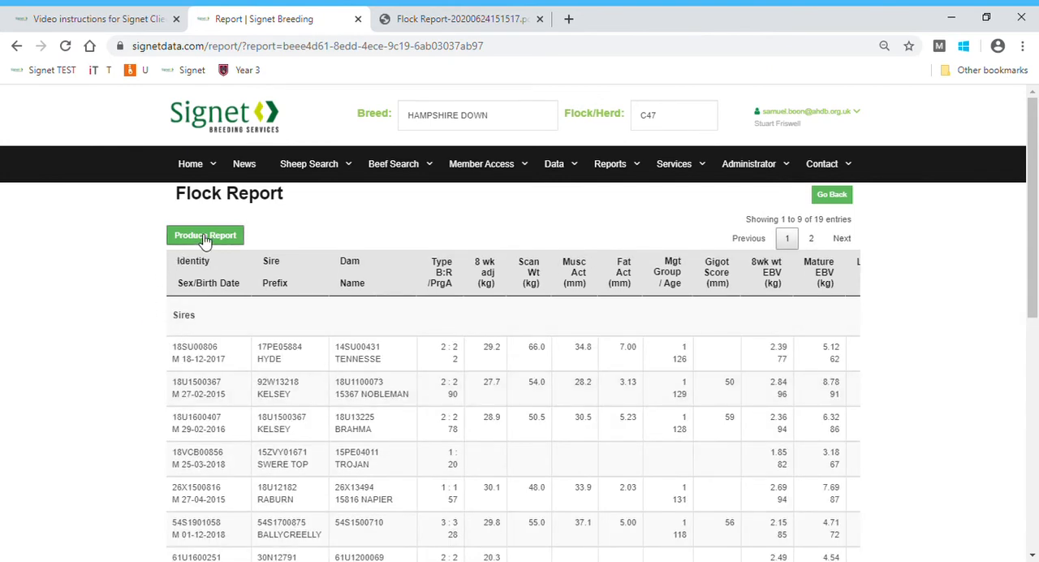
left_click(205, 234)
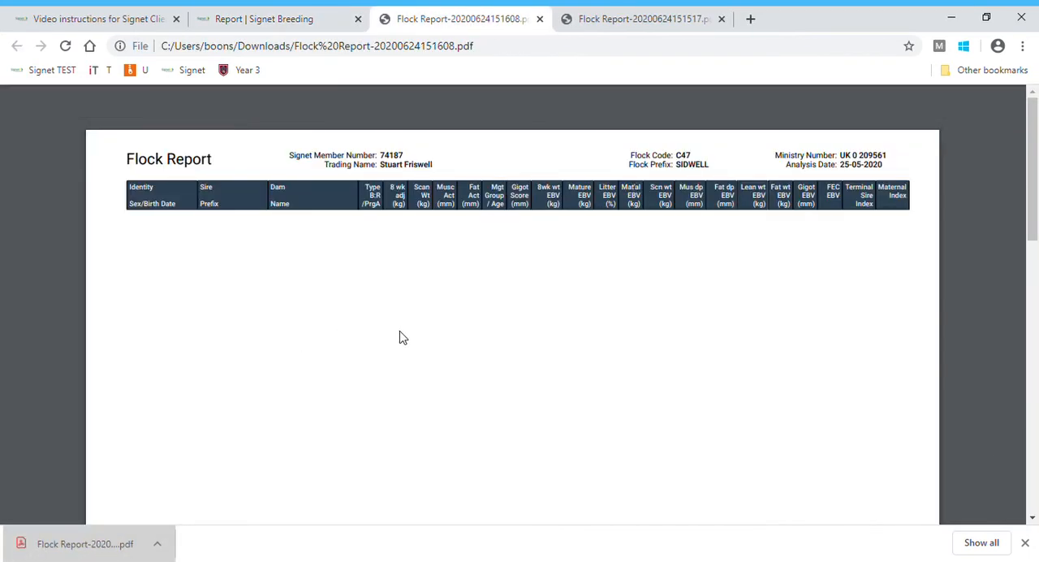
scroll("down", 3)
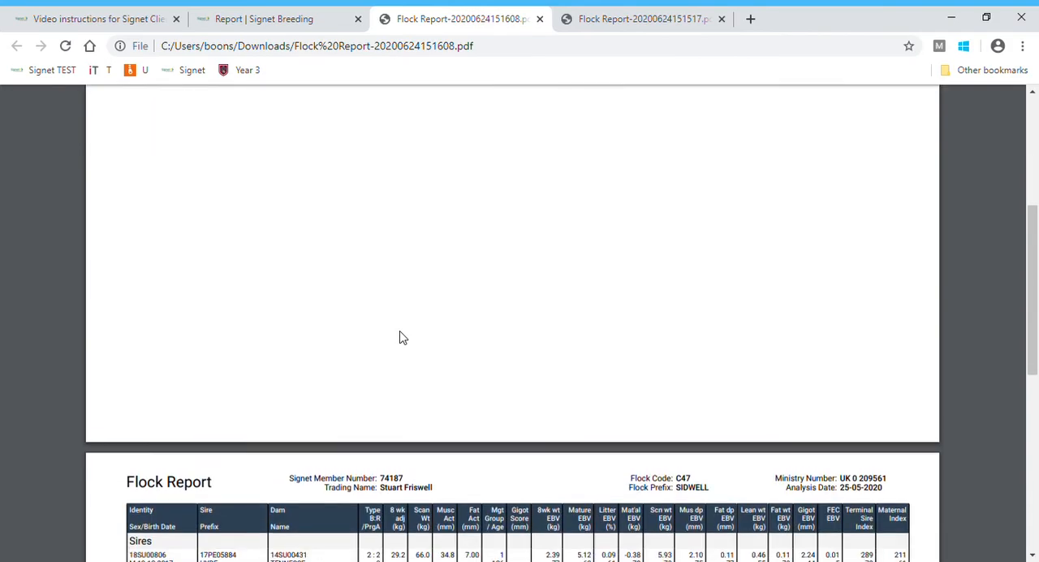
scroll("down", 3)
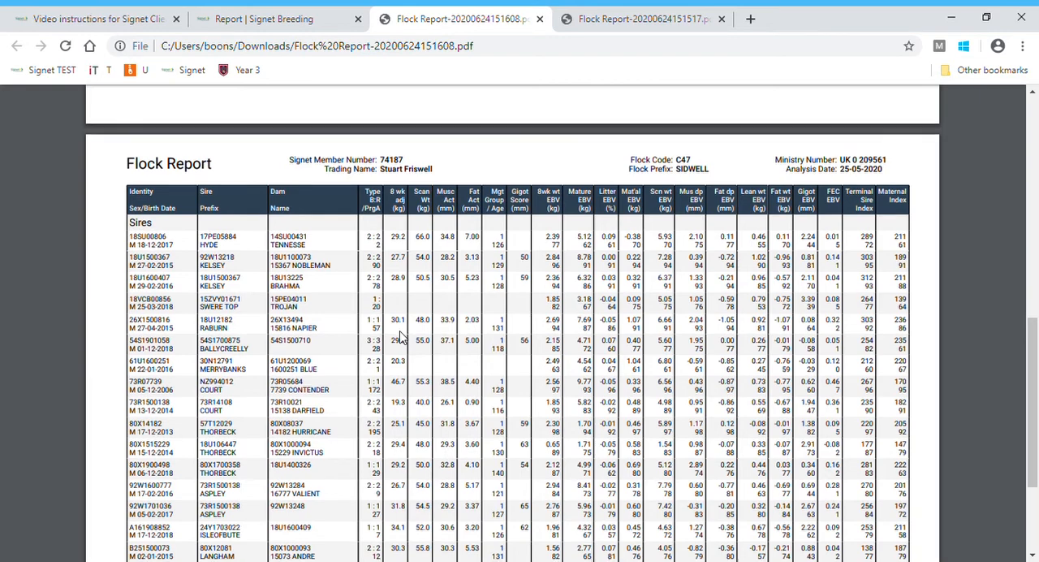
scroll("down", 3)
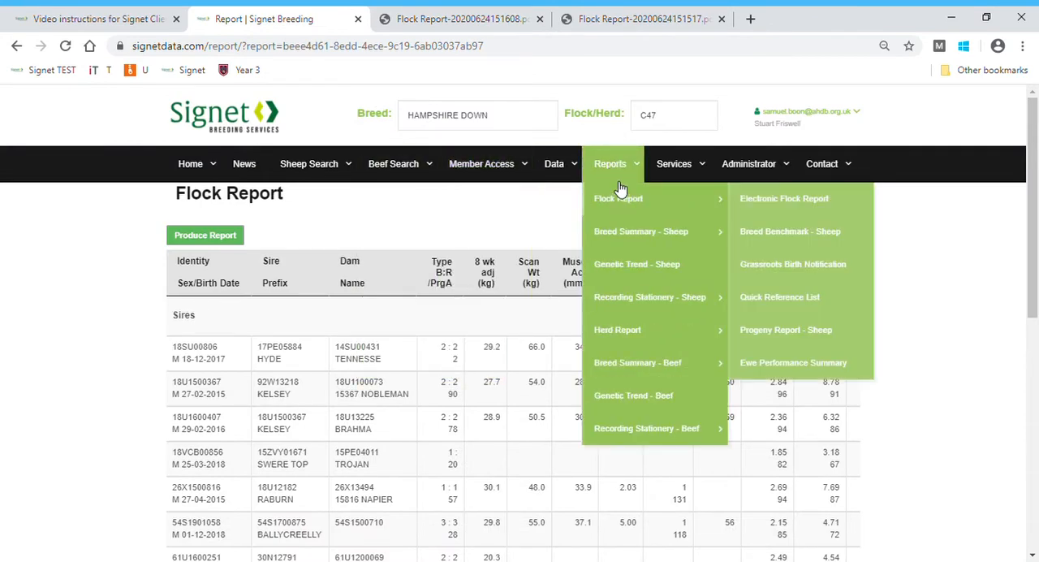
mouse_move(634, 203)
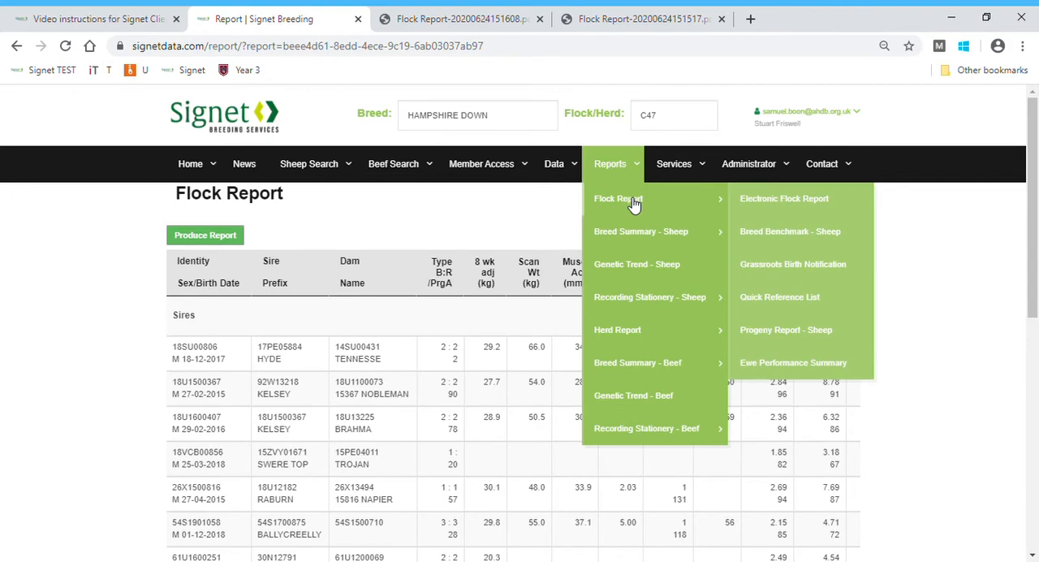
left_click(783, 199)
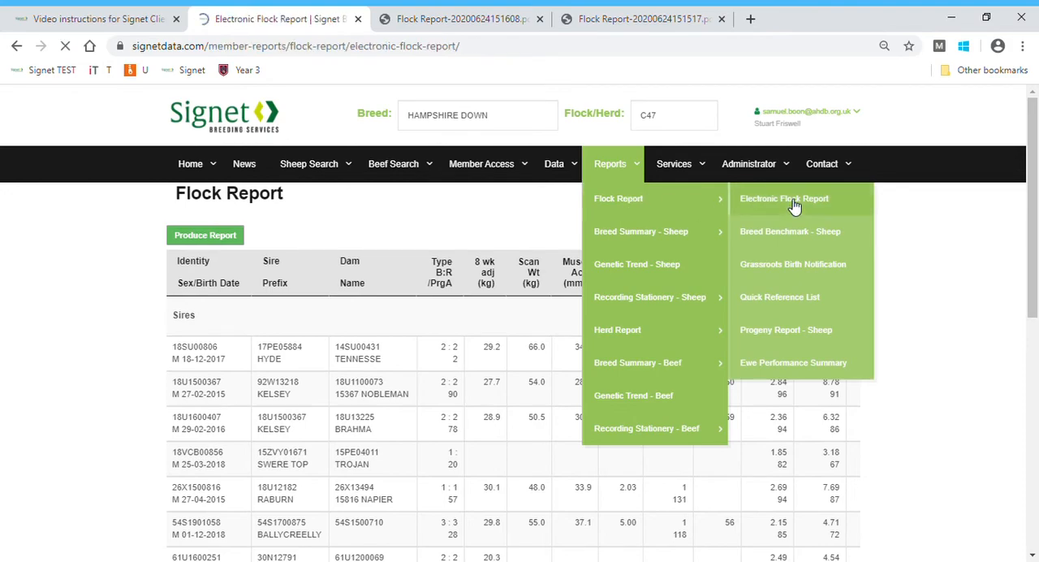
Step: Limit the Electronic Flock Report to the Lambs category
left_click(785, 198)
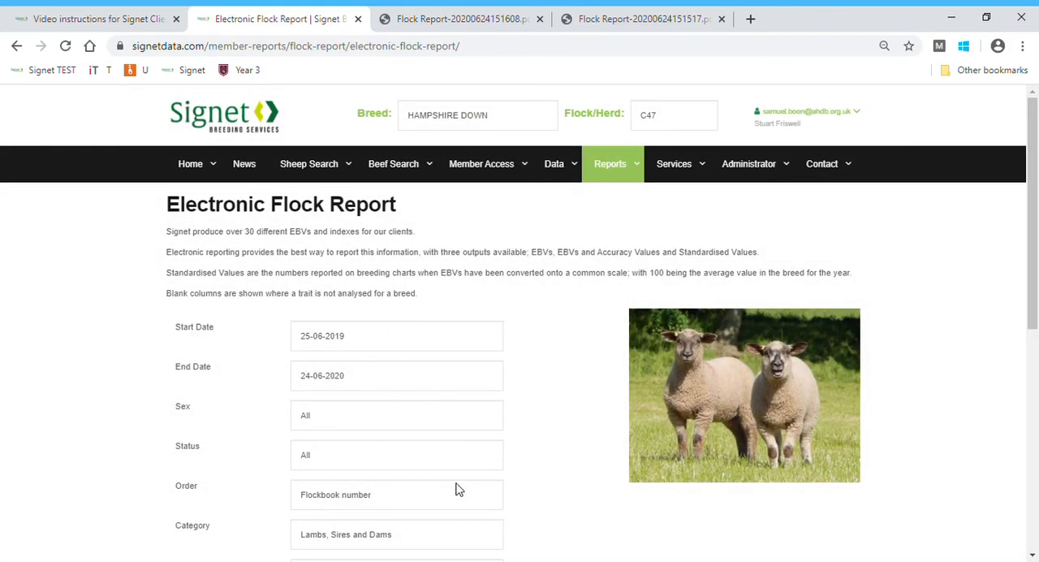
left_click(396, 534)
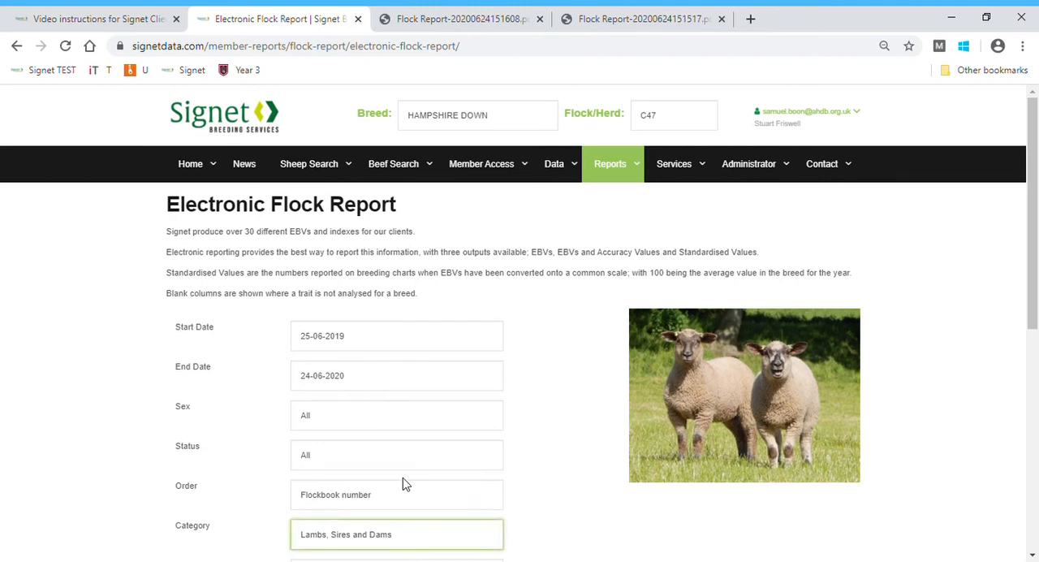
left_click(396, 533)
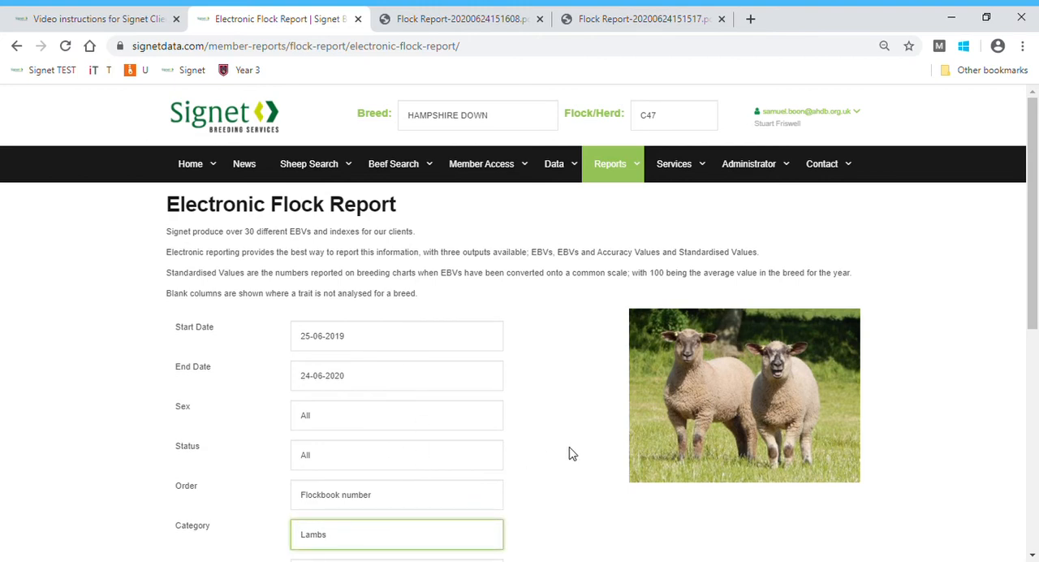
scroll("down", 3)
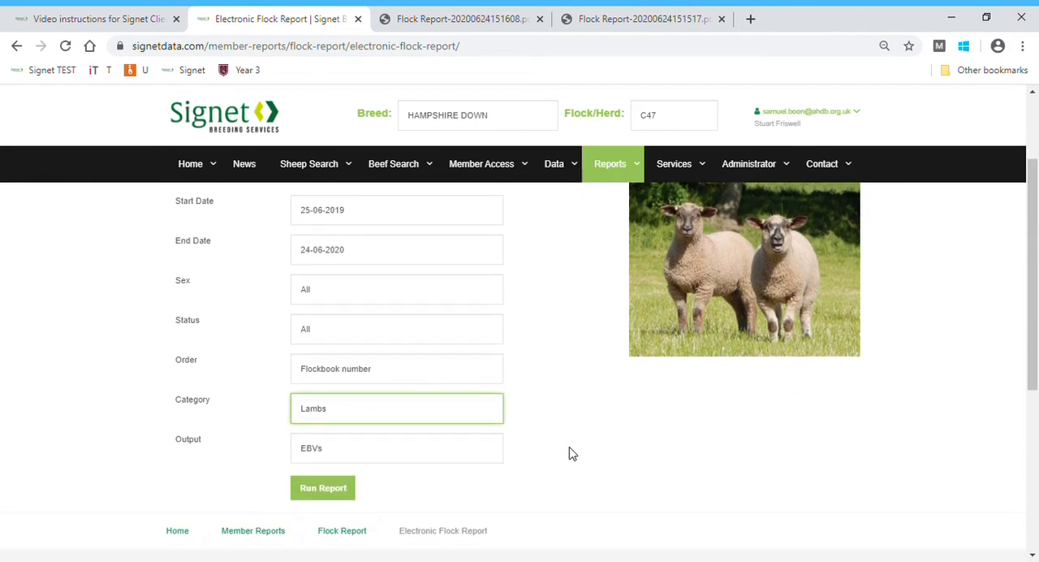
scroll("down", 3)
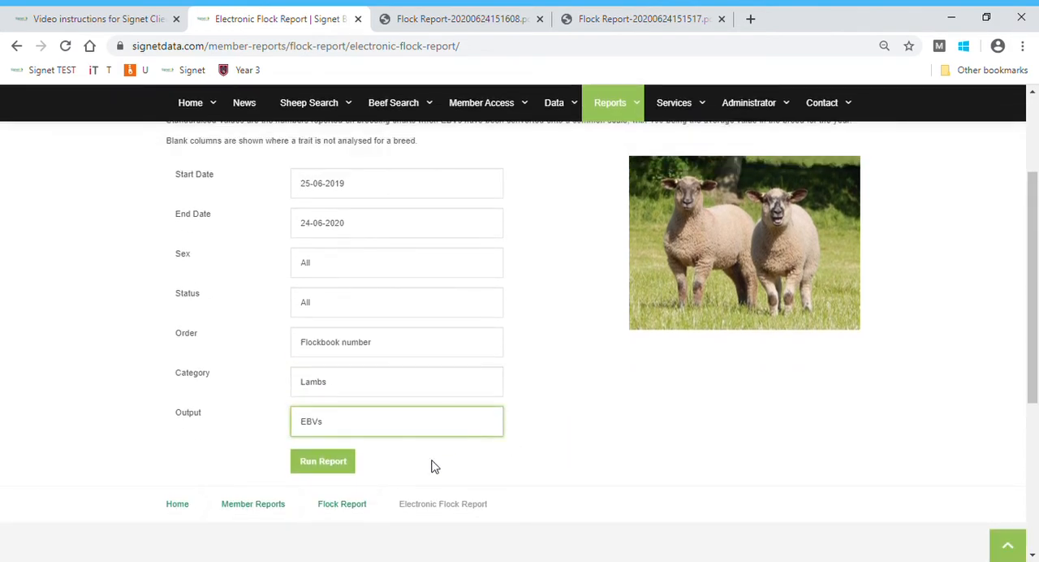
Step: Set the output to EBVs and run the electronic flock report
left_click(396, 420)
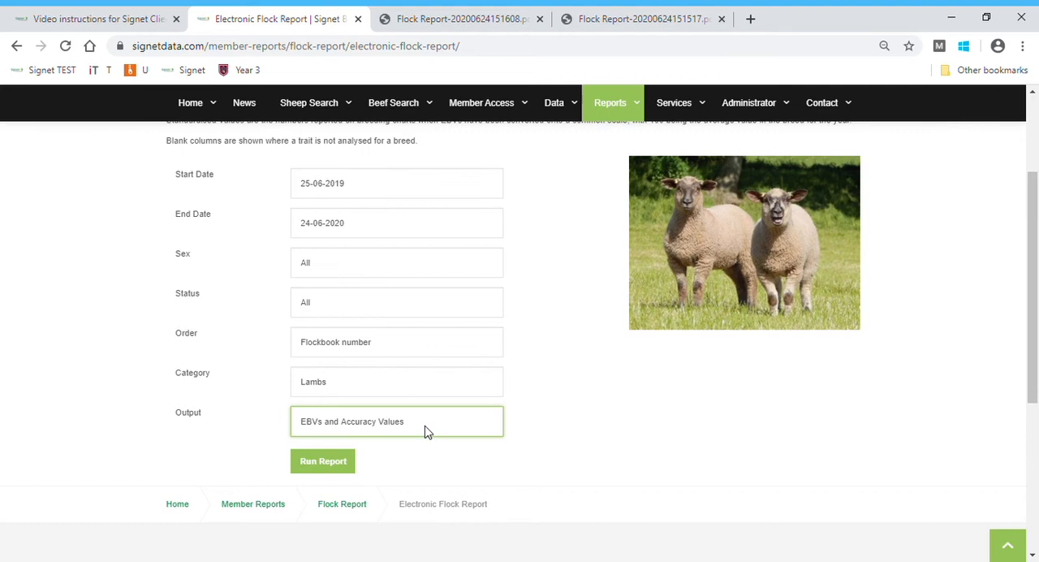
left_click(397, 421)
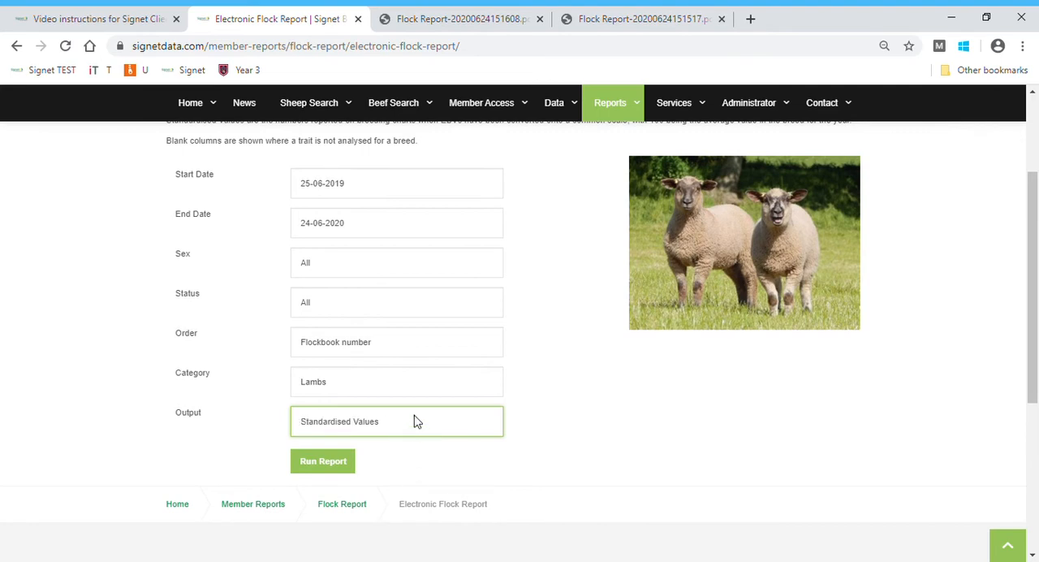
mouse_move(412, 428)
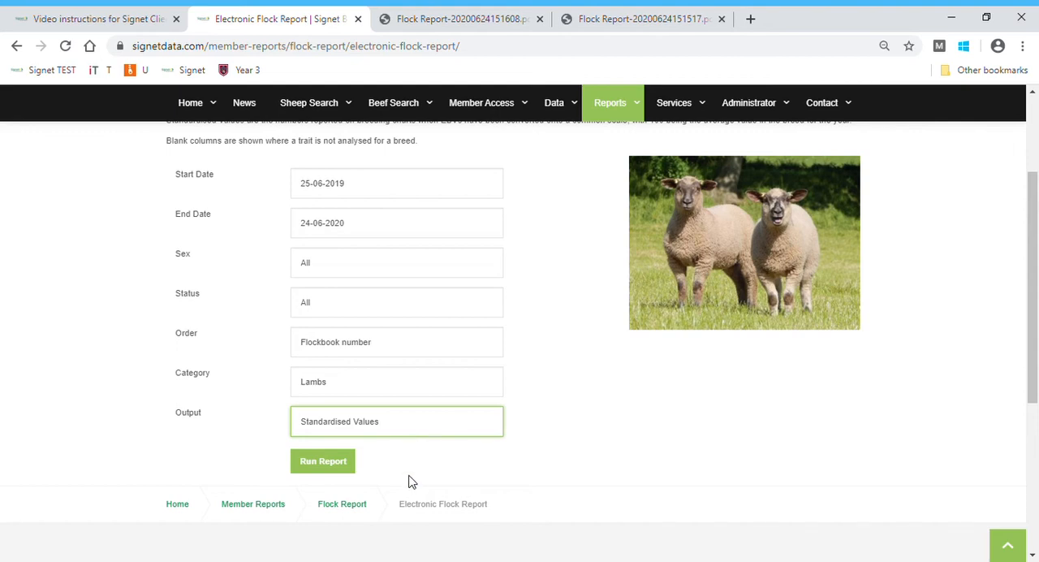
left_click(396, 421)
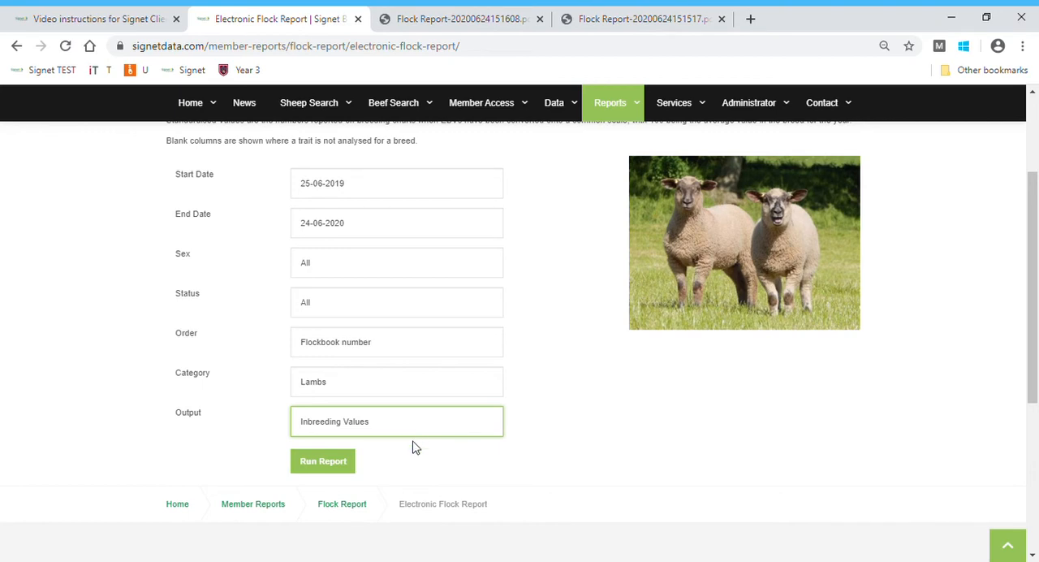
left_click(396, 421)
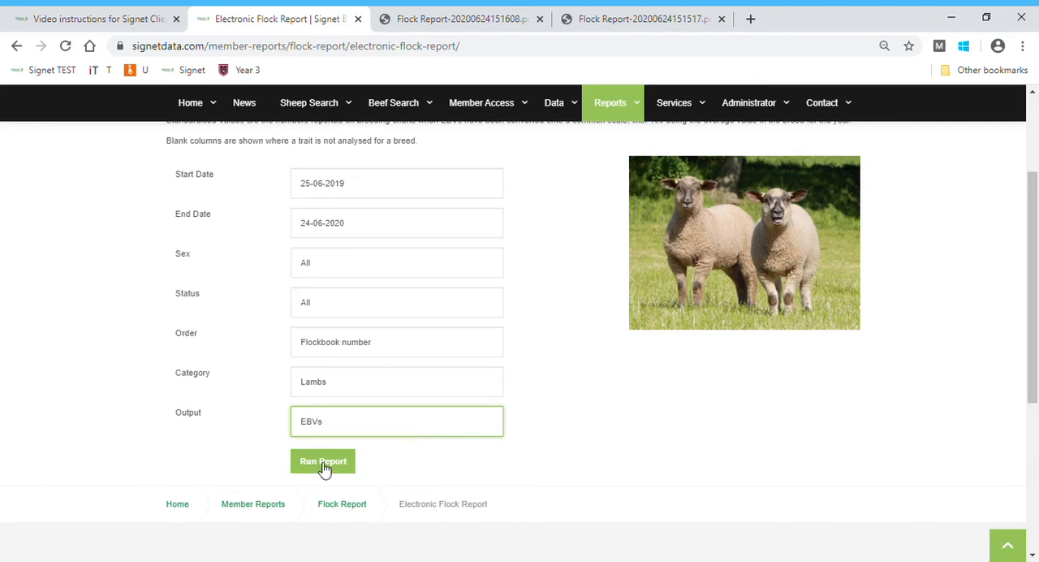
left_click(321, 462)
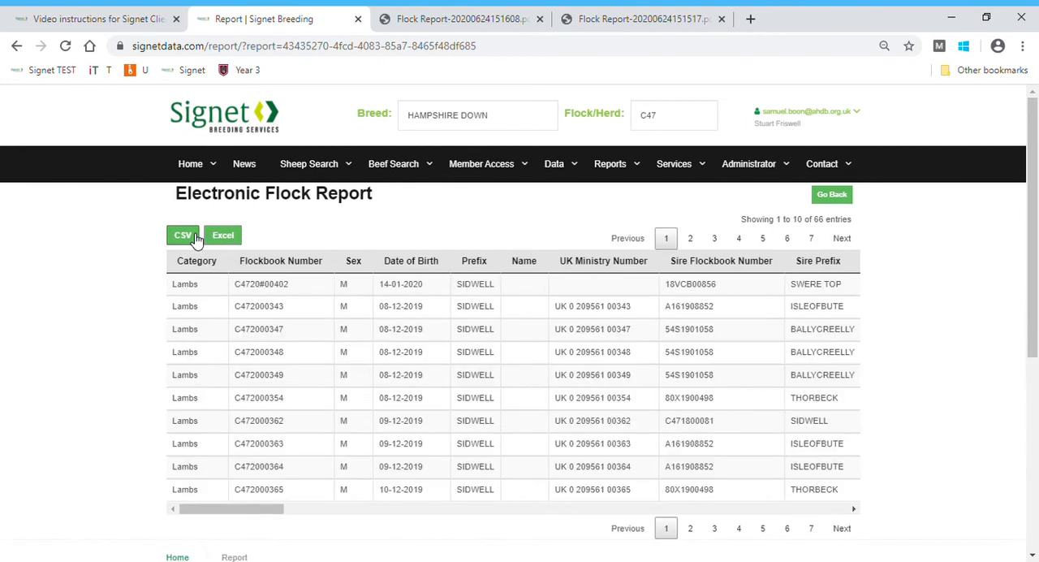
mouse_move(245, 246)
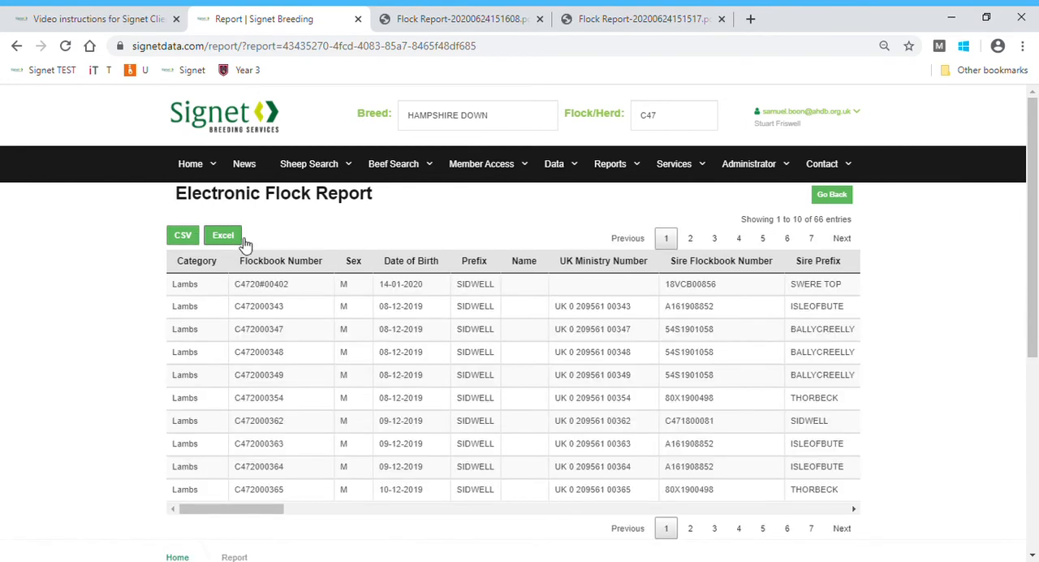
Step: Download the electronic flock report as an Excel file and return to the video instructions page
left_click(222, 234)
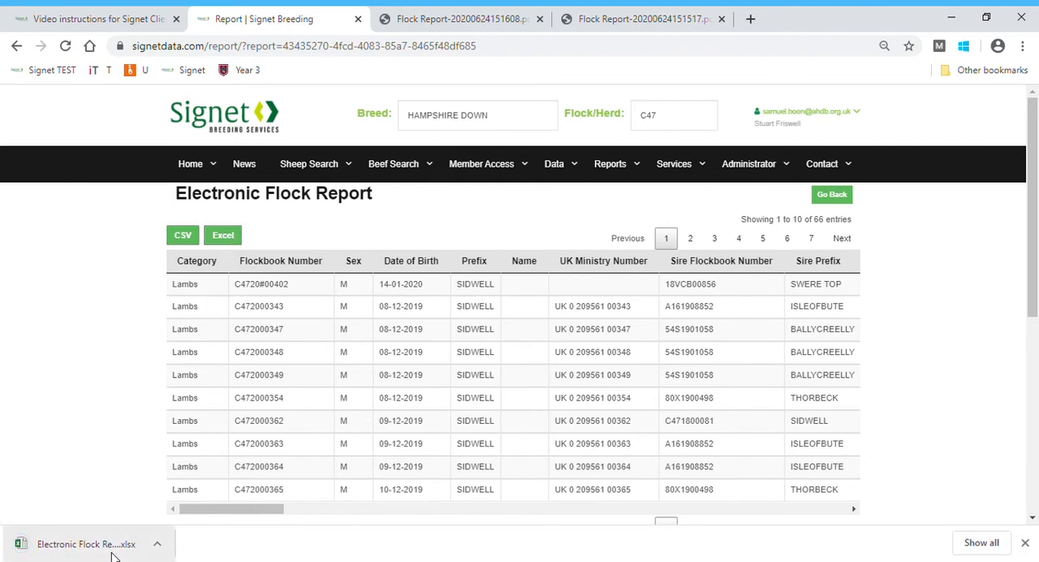
left_click(462, 18)
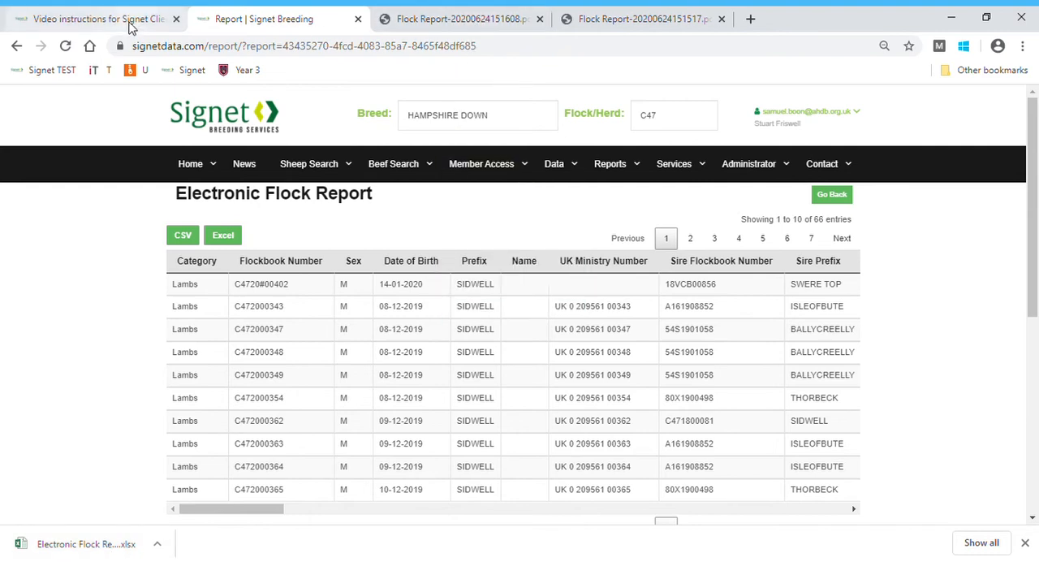
left_click(97, 18)
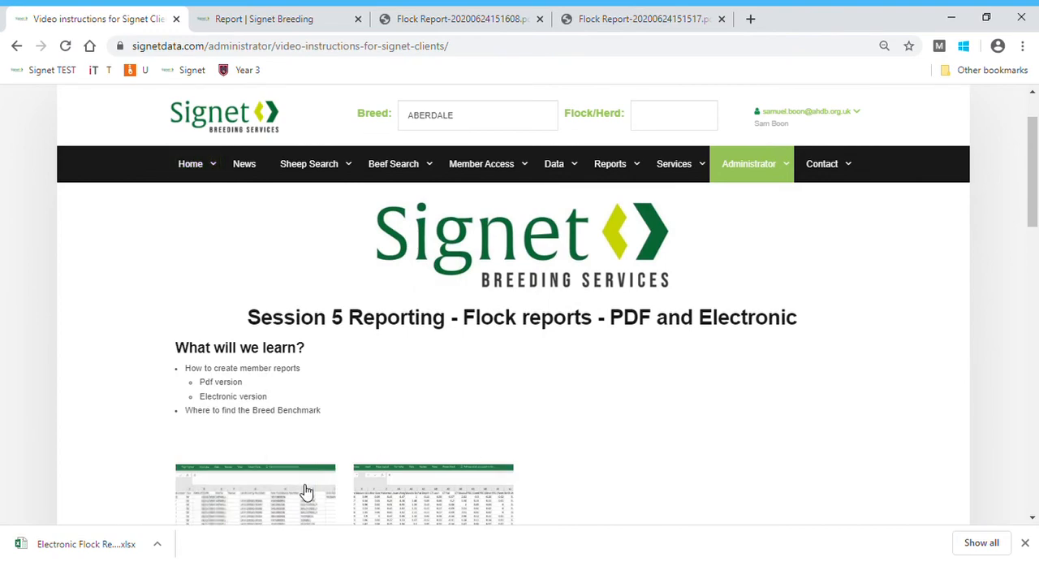
Step: Enlarge the example flock report spreadsheet picture on the instructions page
left_click(256, 494)
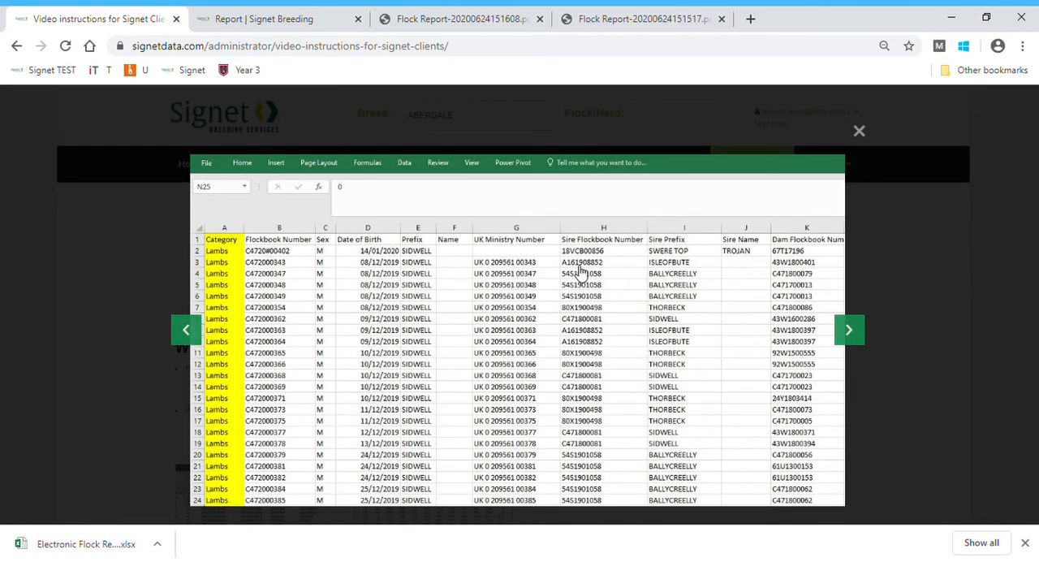
mouse_move(419, 336)
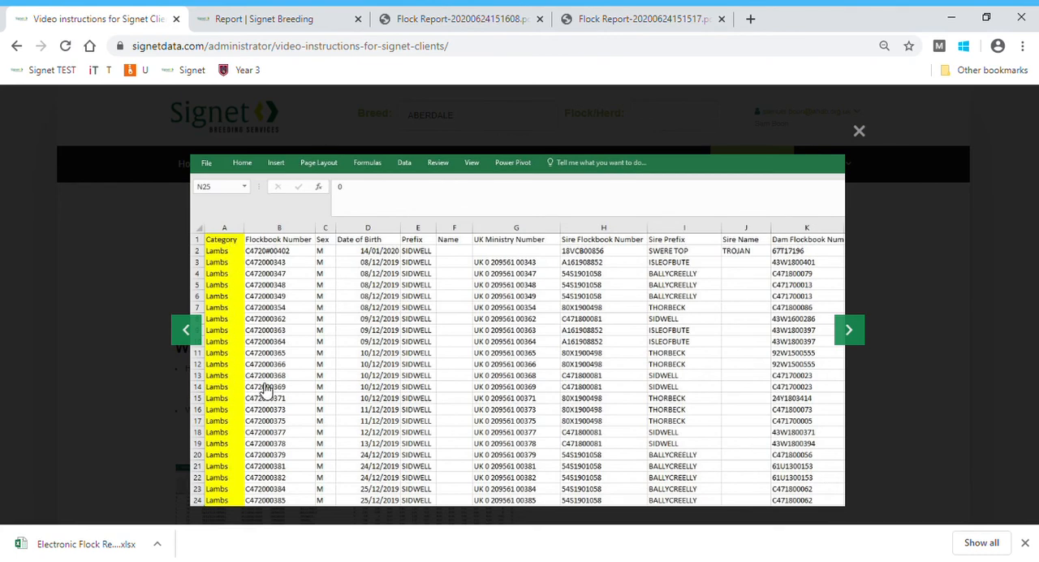
mouse_move(329, 372)
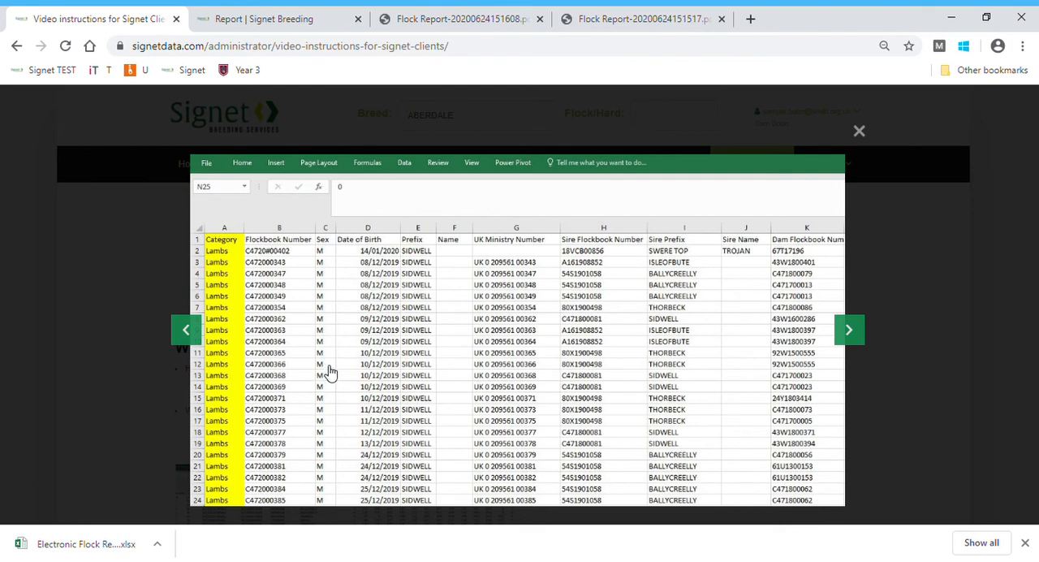
mouse_move(563, 383)
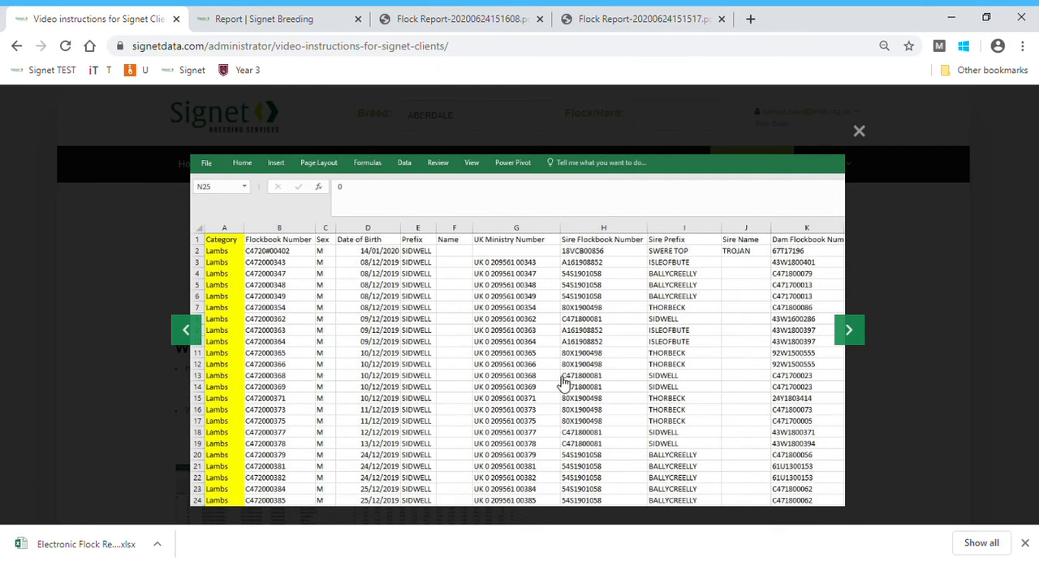
mouse_move(632, 373)
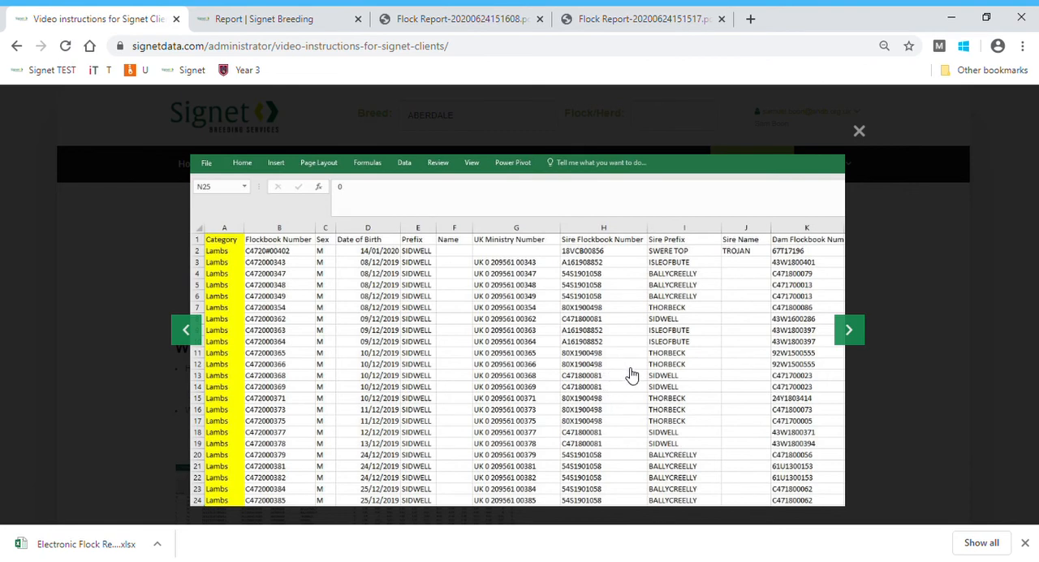
mouse_move(318, 96)
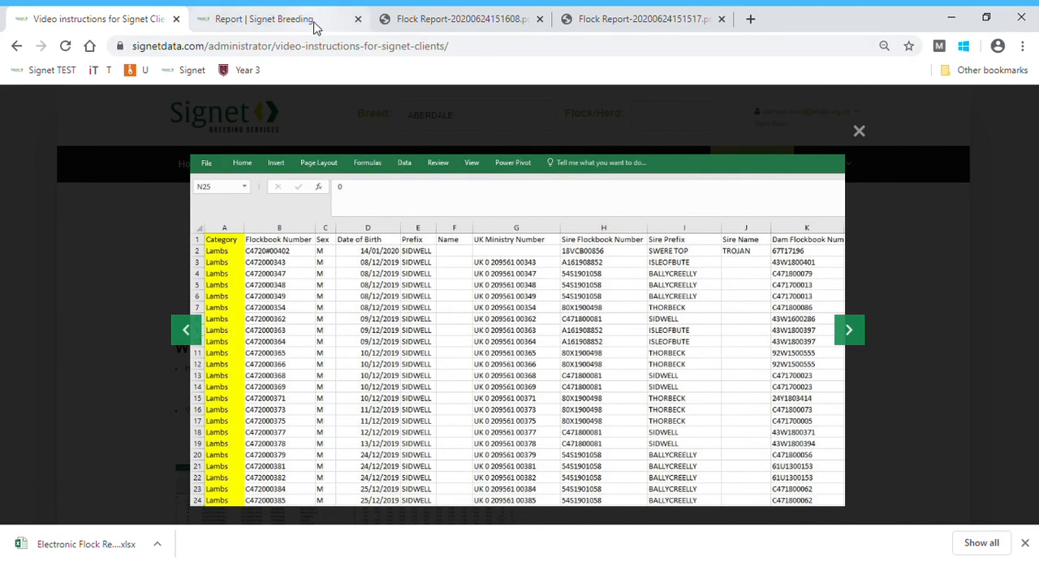
Step: Navigate from the flock report to the Breed Benchmark - Sheep page via the Reports menu
left_click(611, 163)
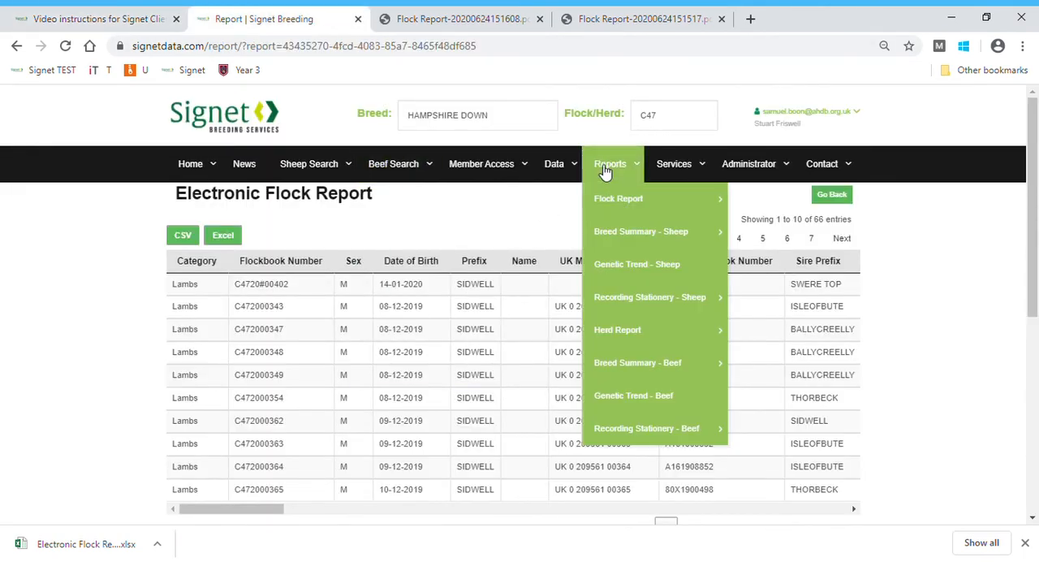
mouse_move(624, 166)
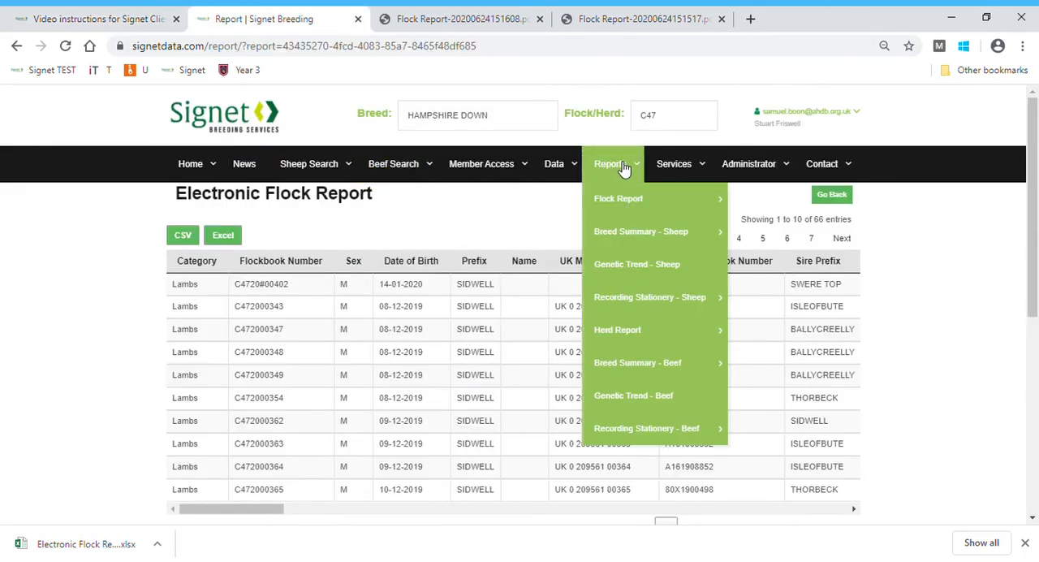
mouse_move(619, 198)
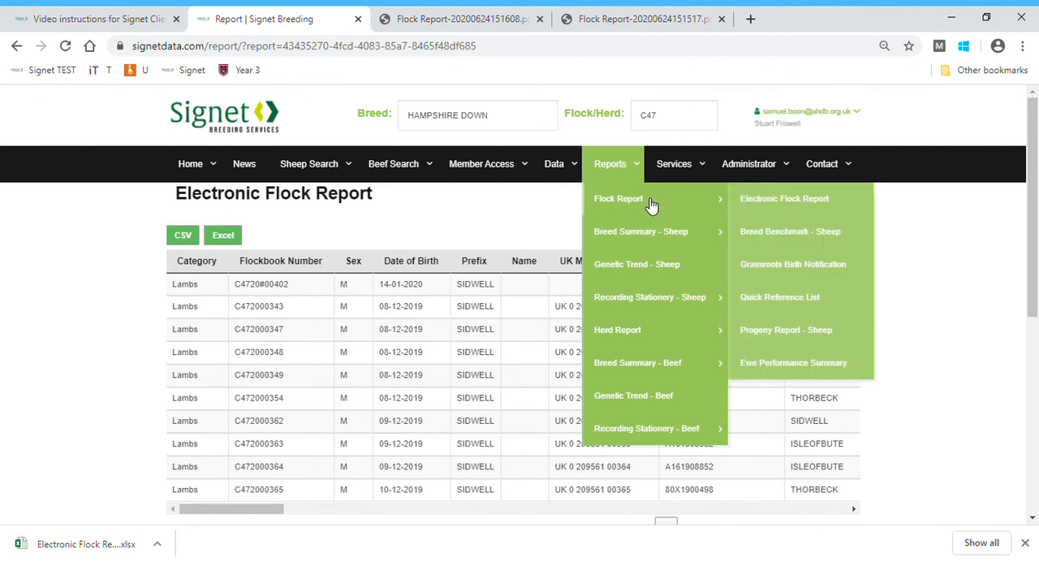
mouse_move(827, 247)
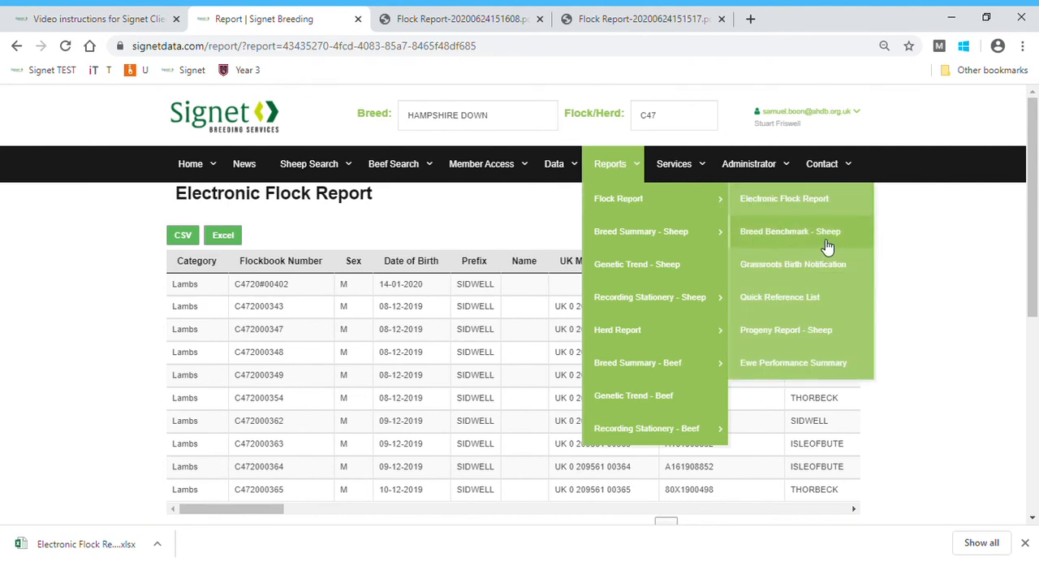
mouse_move(802, 242)
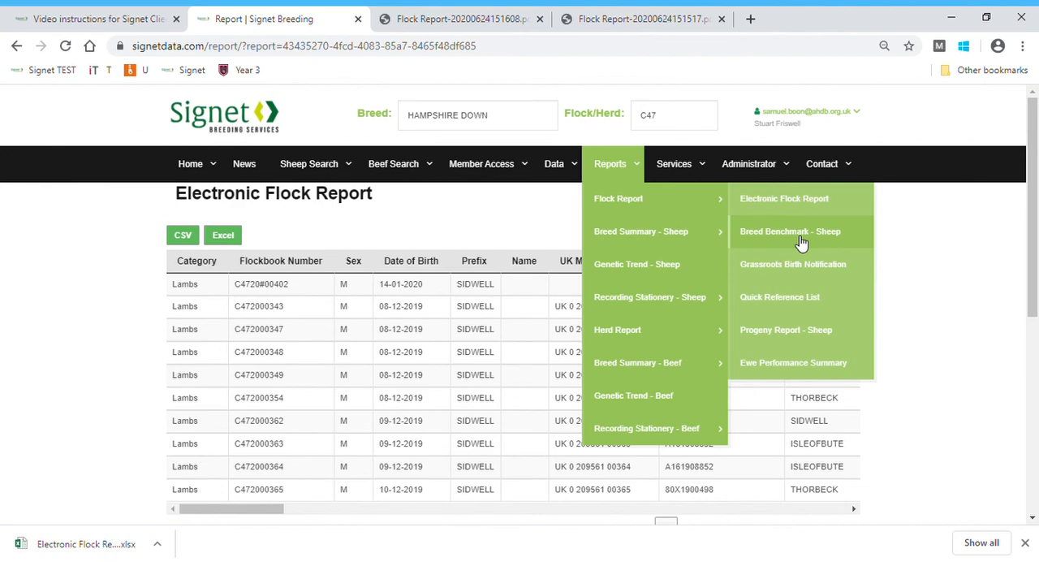
left_click(790, 231)
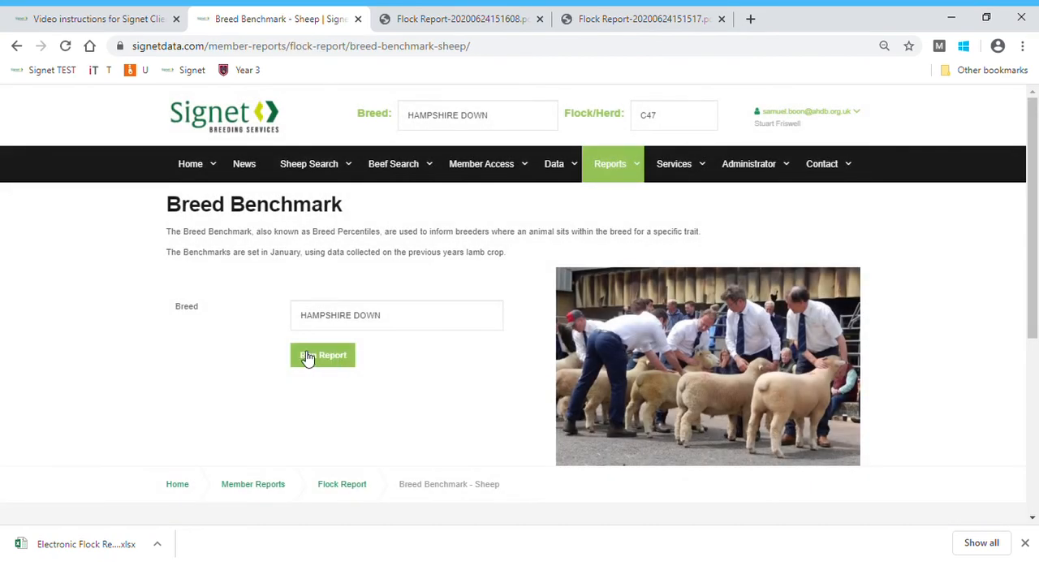
Step: Run the breed benchmark report with HAMPSHIRE DOWN as the selected breed
left_click(396, 315)
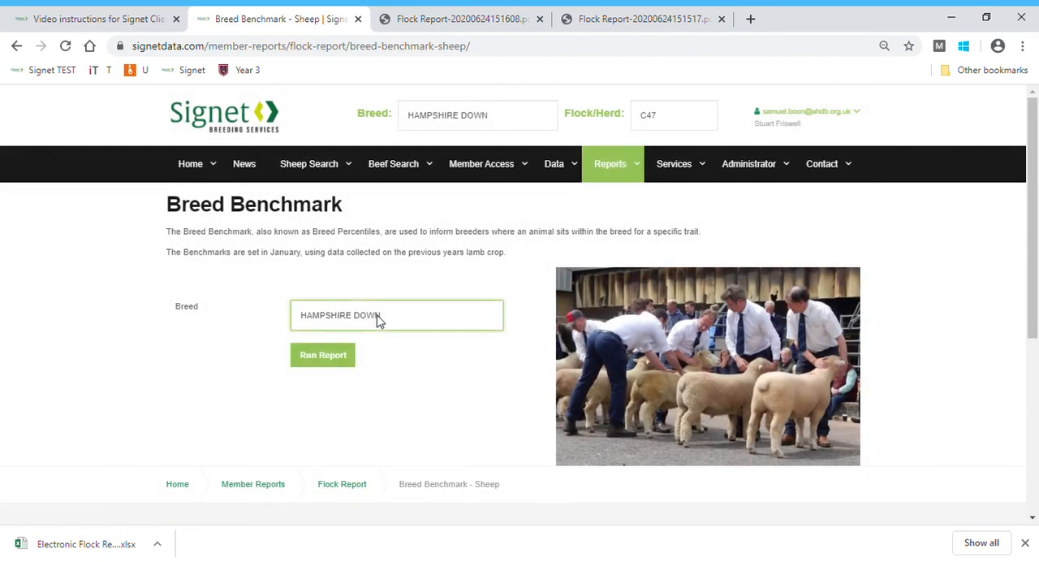
mouse_move(386, 372)
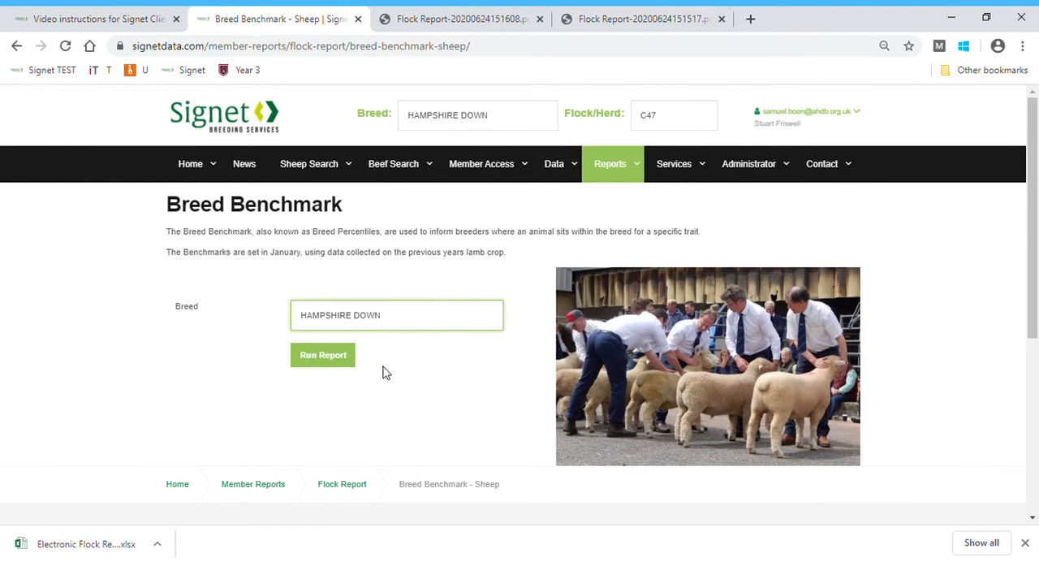
mouse_move(393, 326)
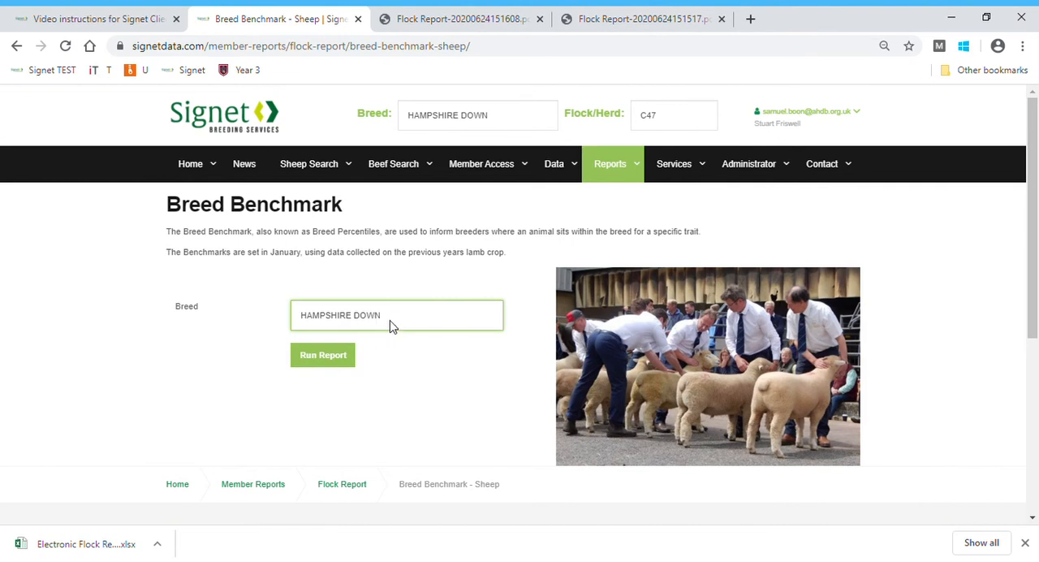
mouse_move(322, 354)
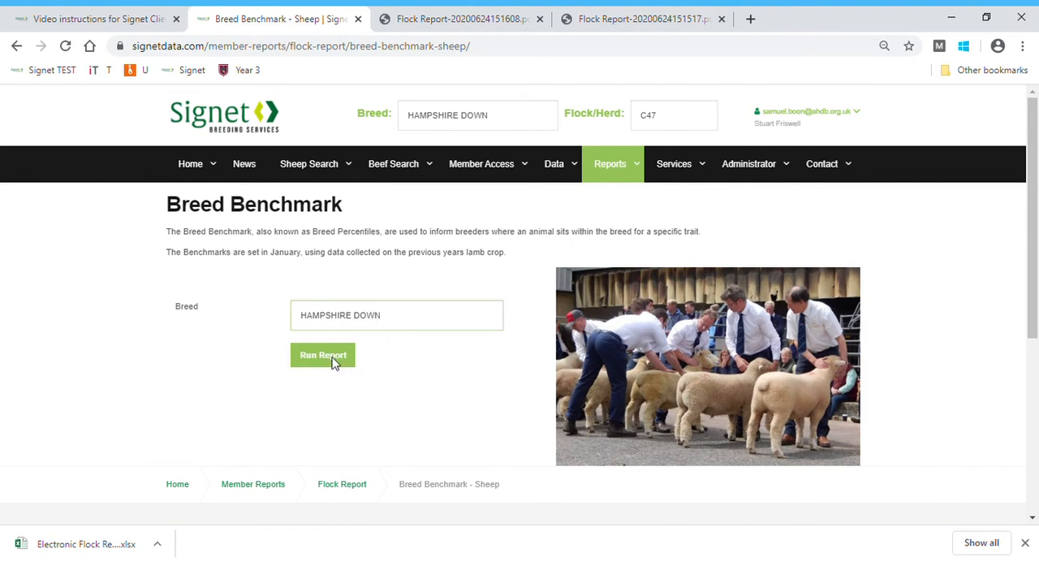
left_click(322, 354)
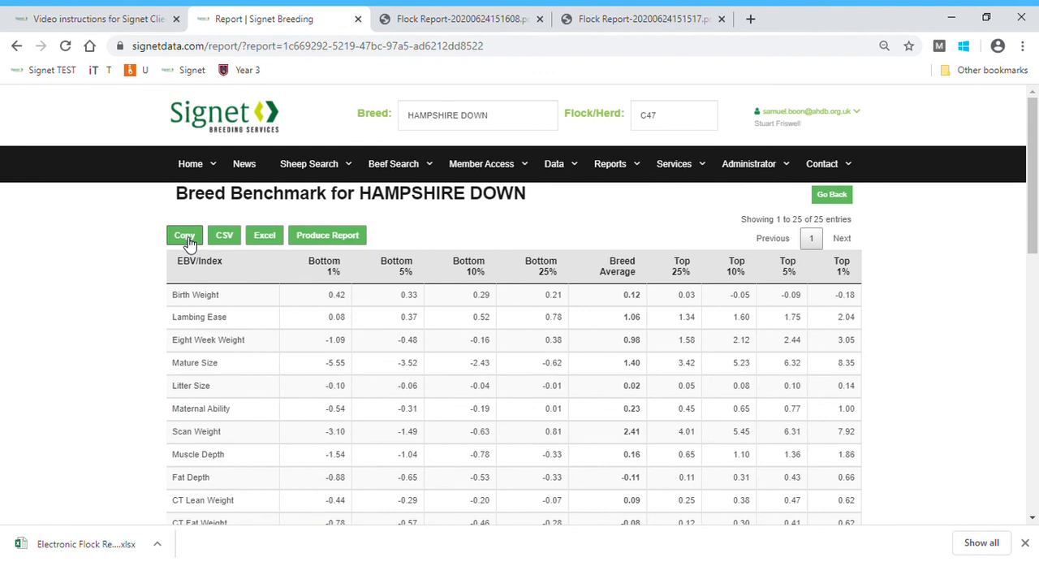
Step: Produce the Hampshire Down benchmark as a PDF and view it in Chrome's PDF viewer
left_click(185, 234)
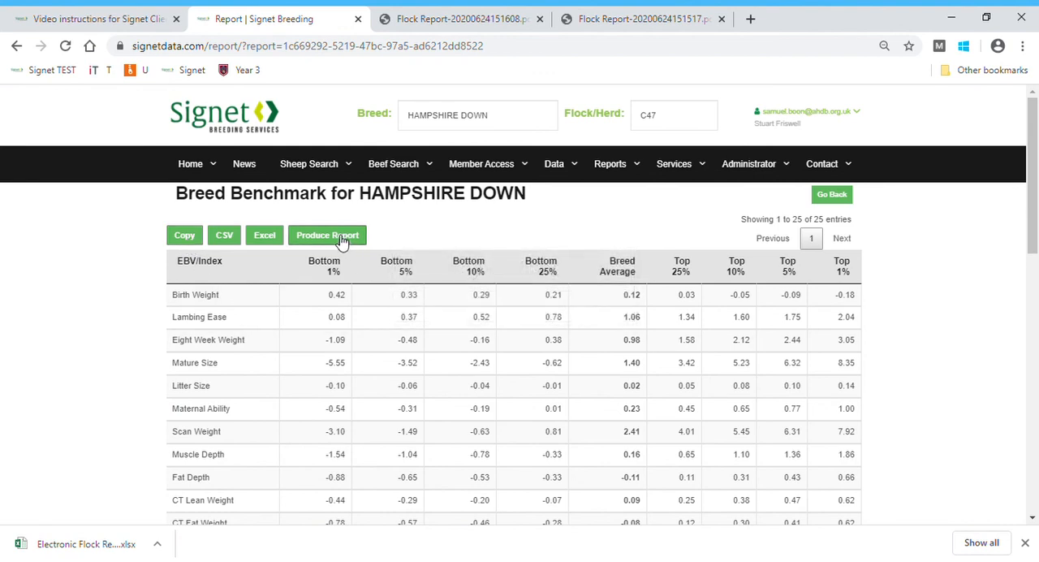
left_click(328, 234)
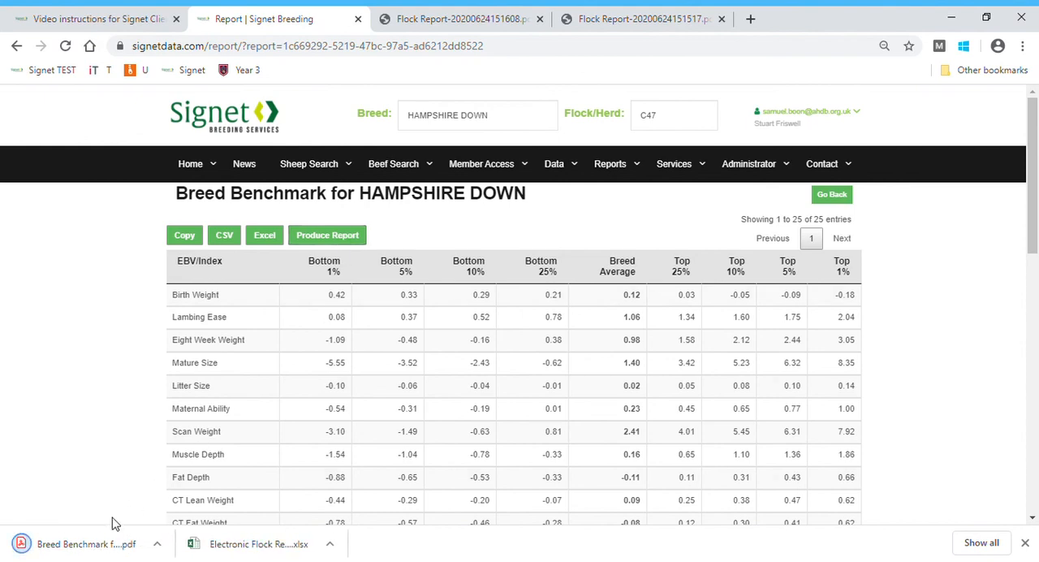
left_click(328, 234)
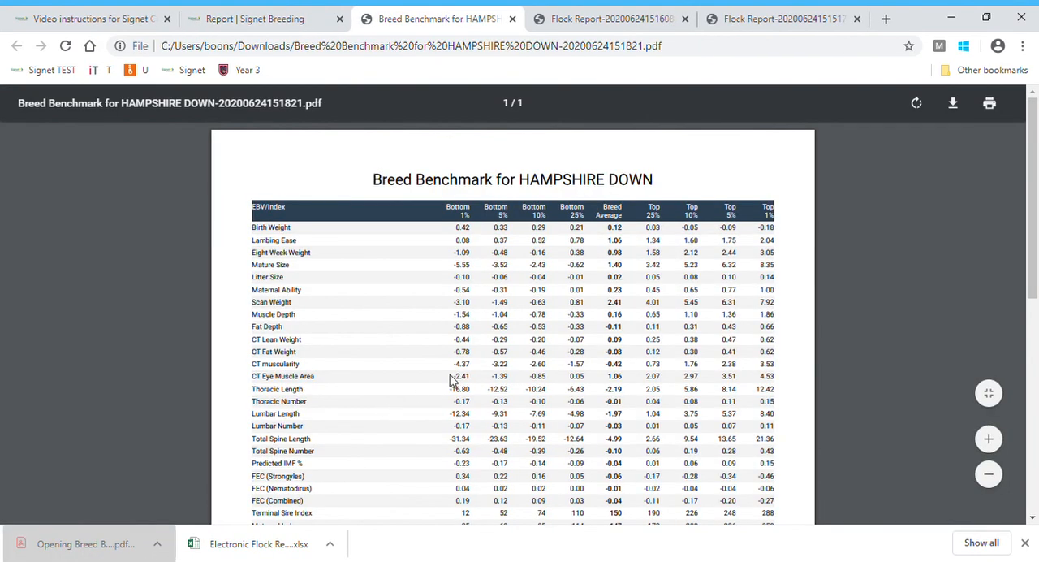
mouse_move(815, 117)
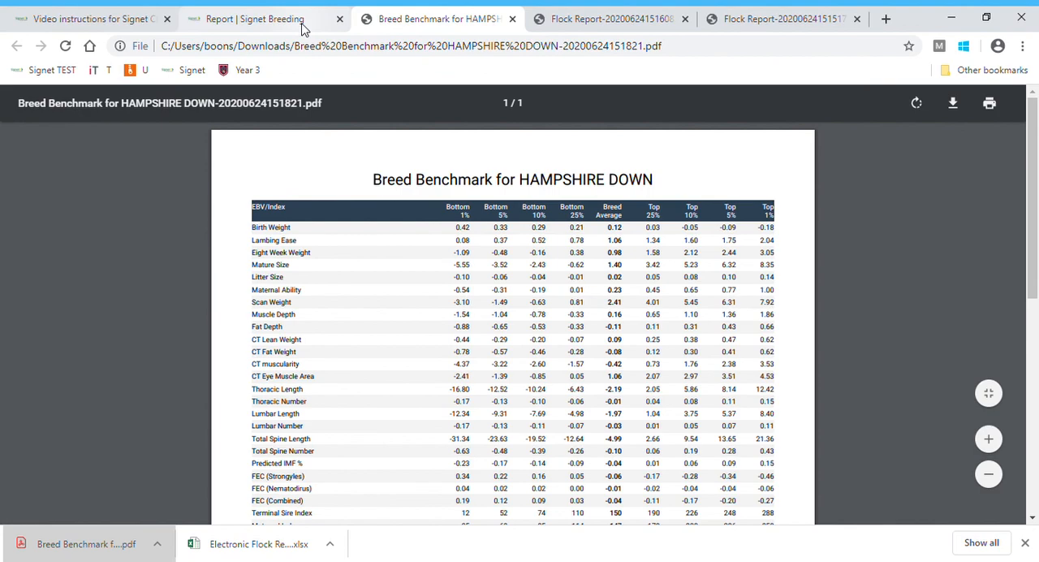
Step: Return from the benchmark PDF to the Signet home page via the site logo
left_click(255, 18)
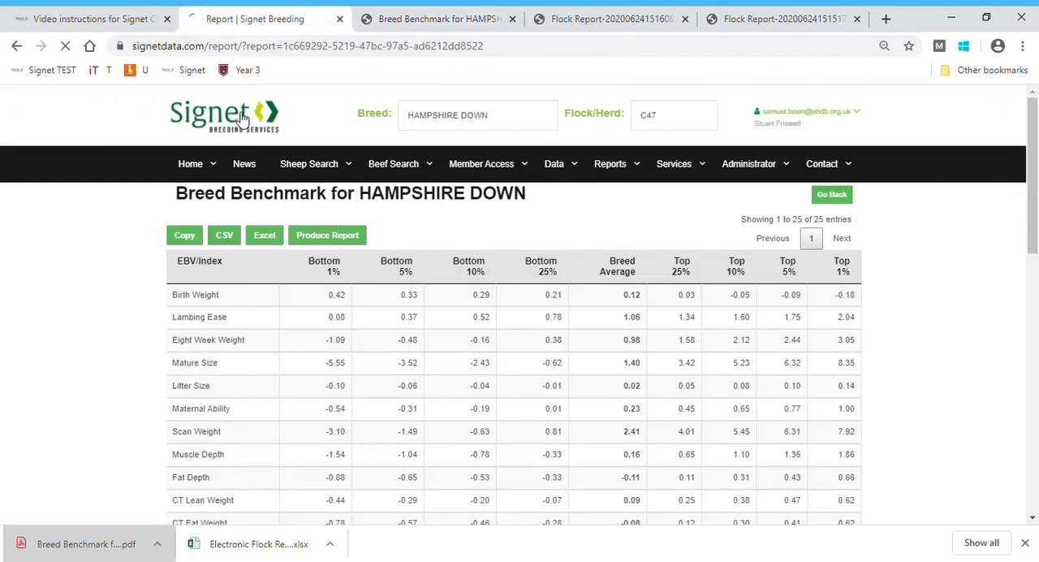
left_click(225, 114)
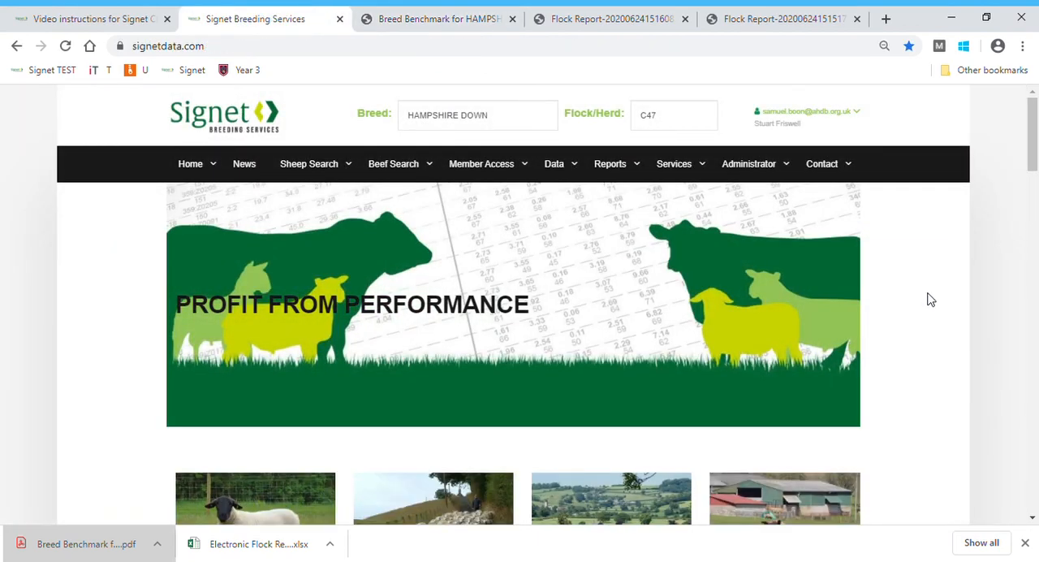